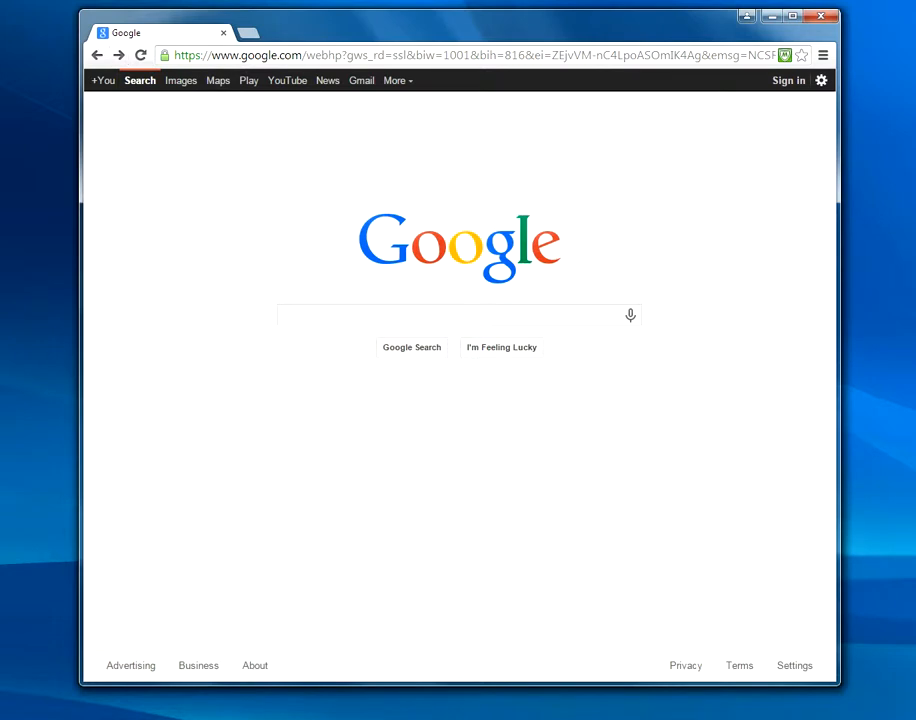
- Search Google for 'soapui download' via the suggestion for the typed 'so'
{"action": "type", "text": "soapui do"}
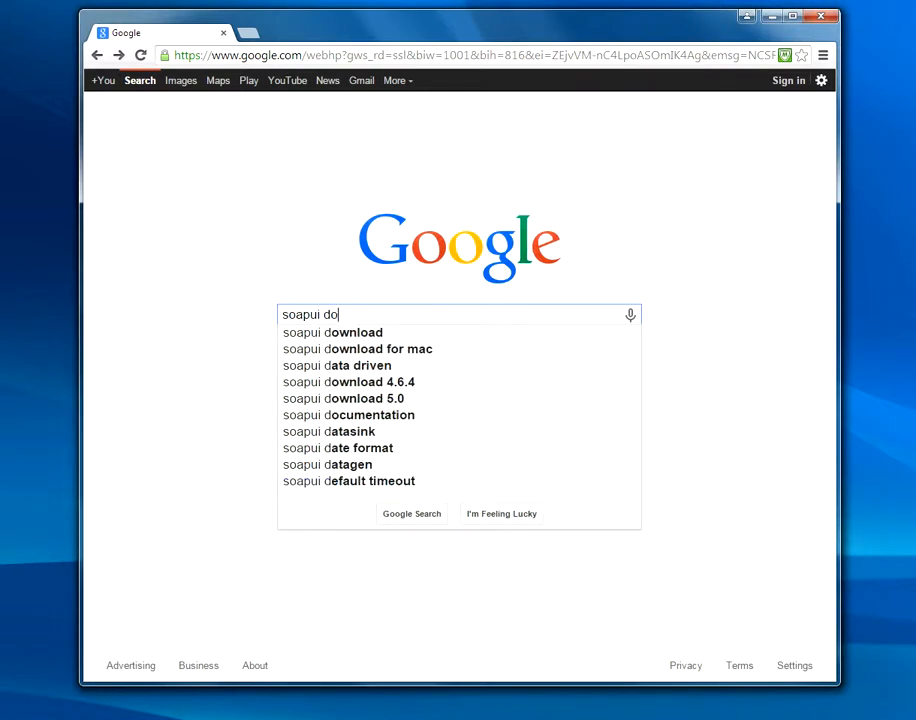
{"action": "left_click", "coordinate": [332, 332]}
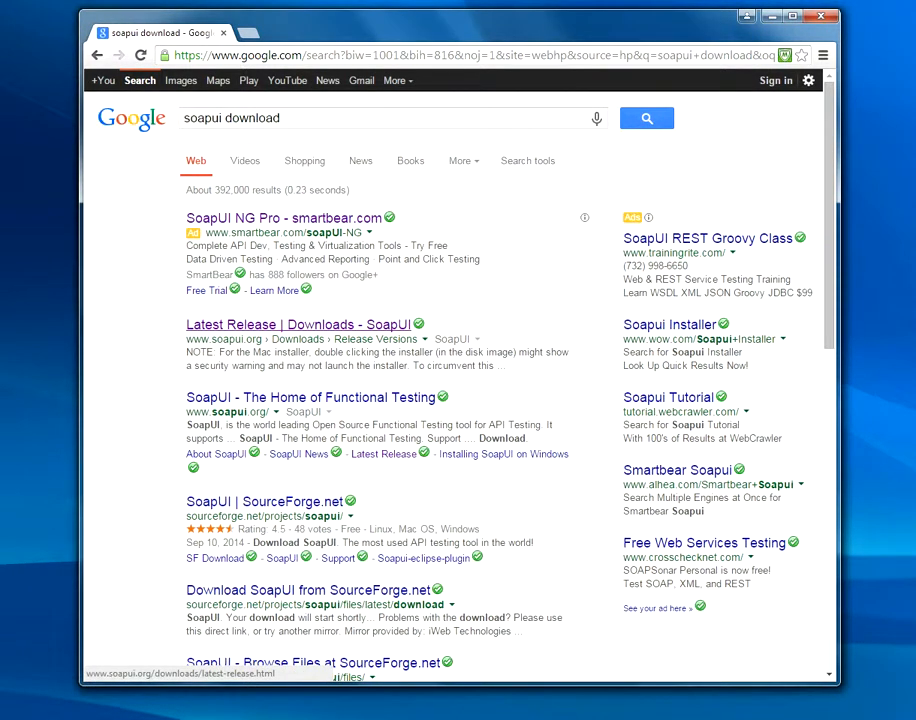
{"action": "scroll", "scroll_direction": "down", "scroll_amount": 3}
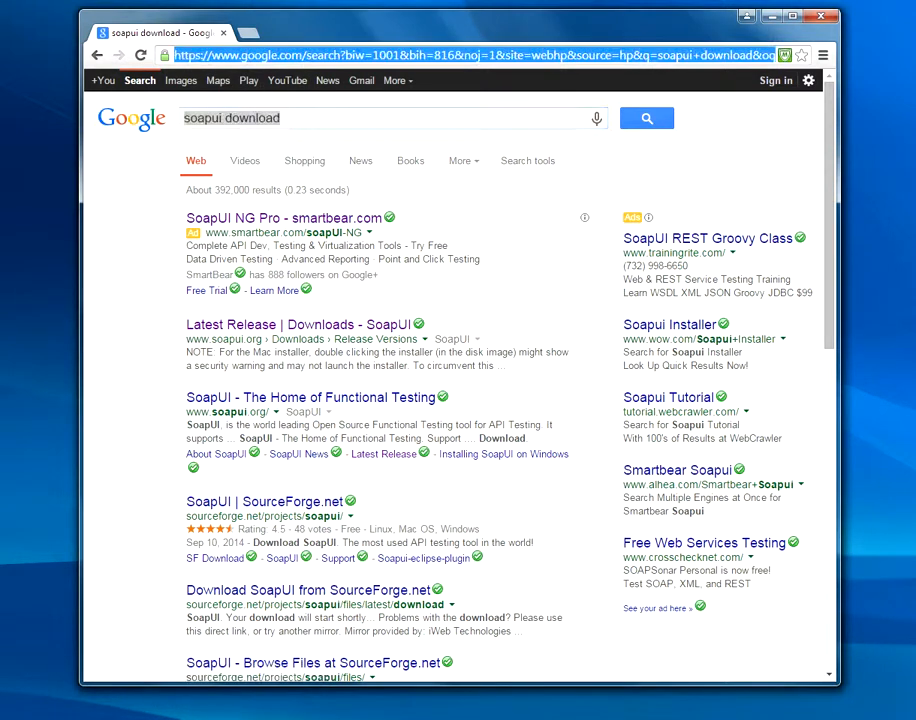
{"action": "scroll", "scroll_direction": "down", "scroll_amount": 3}
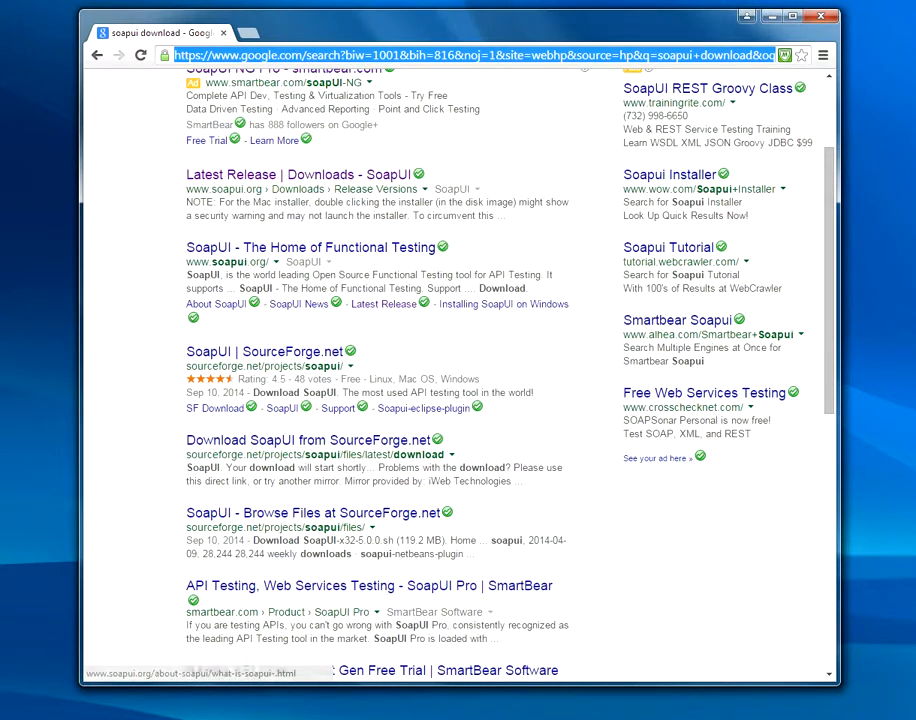
{"action": "mouse_move", "coordinate": [296, 174]}
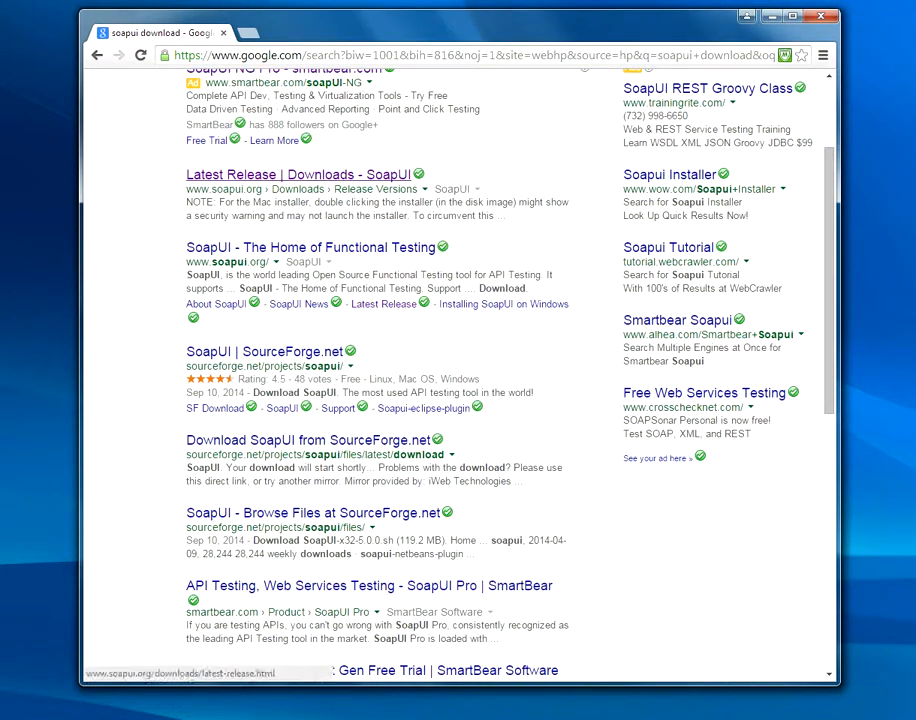
{"action": "left_click", "coordinate": [314, 248]}
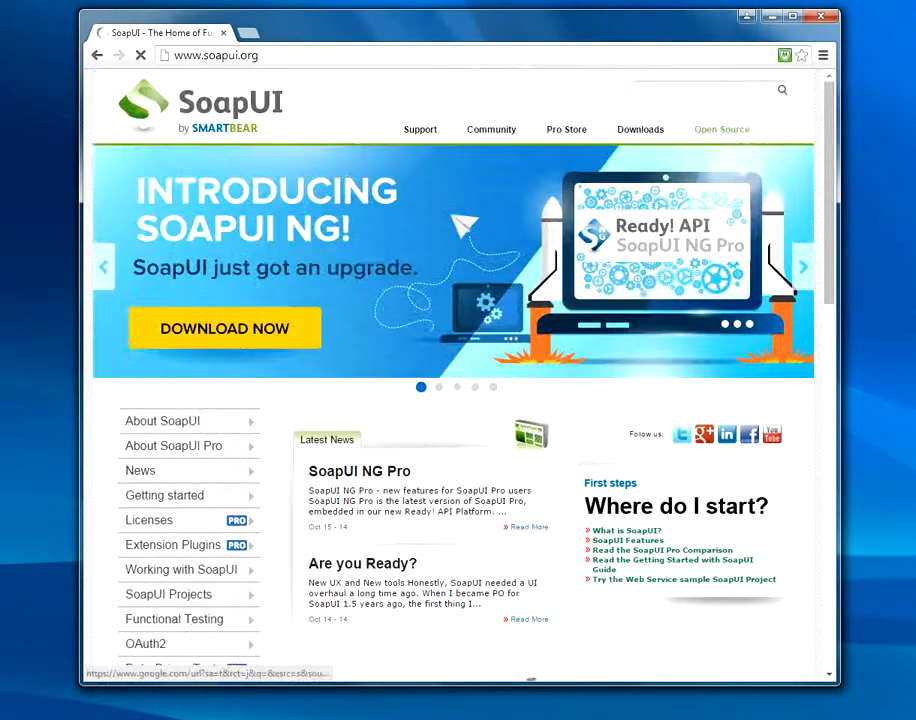
{"action": "scroll", "scroll_direction": "down", "scroll_amount": 3}
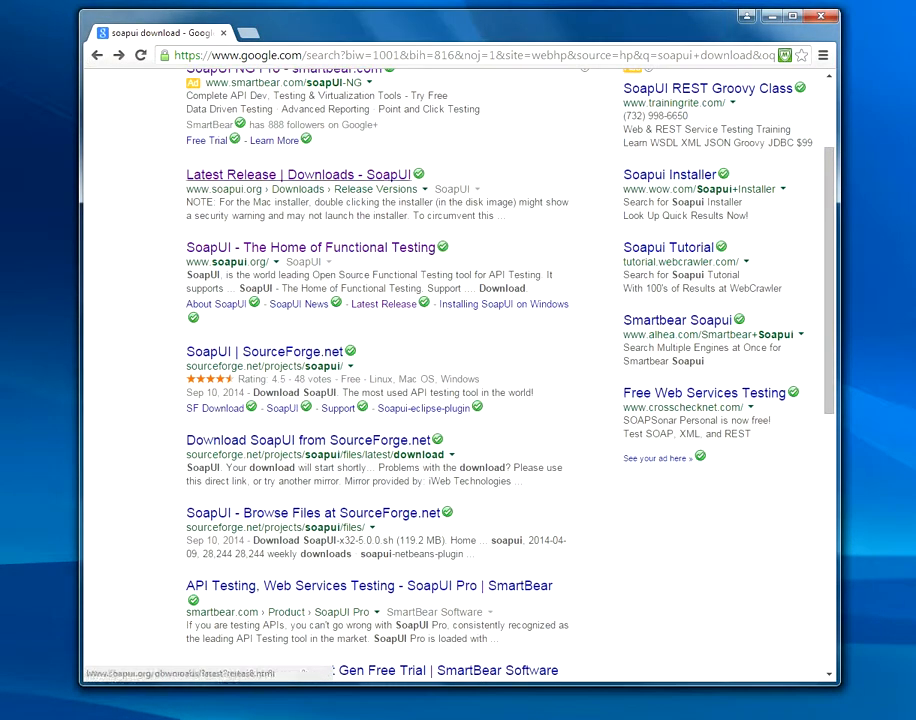
- Download the Windows installer from the SoapUI Latest Release downloads page
{"action": "left_click", "coordinate": [302, 174]}
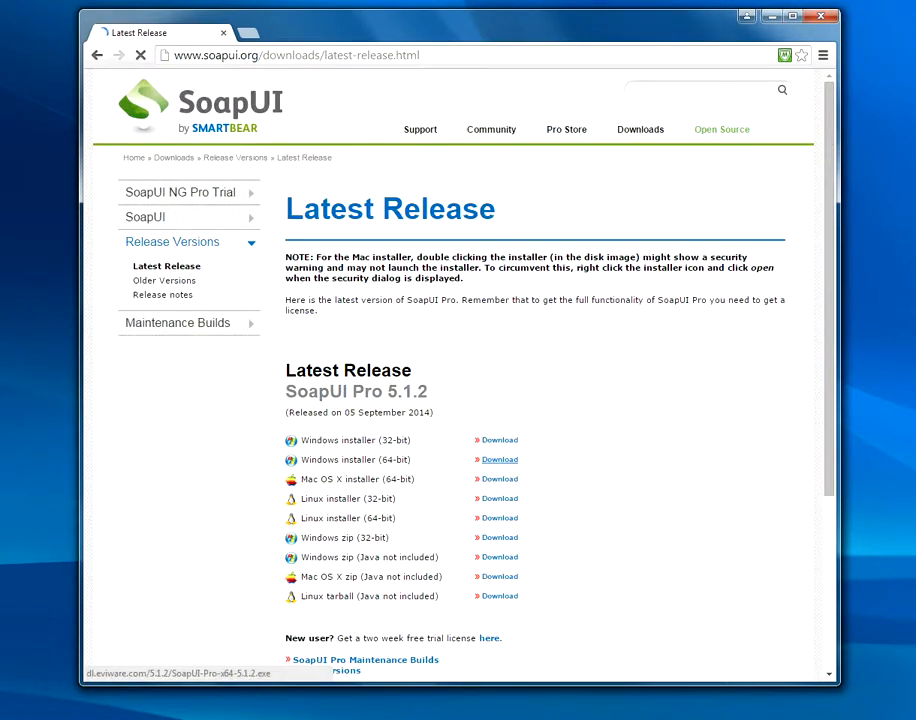
{"action": "scroll", "scroll_direction": "down", "scroll_amount": 3}
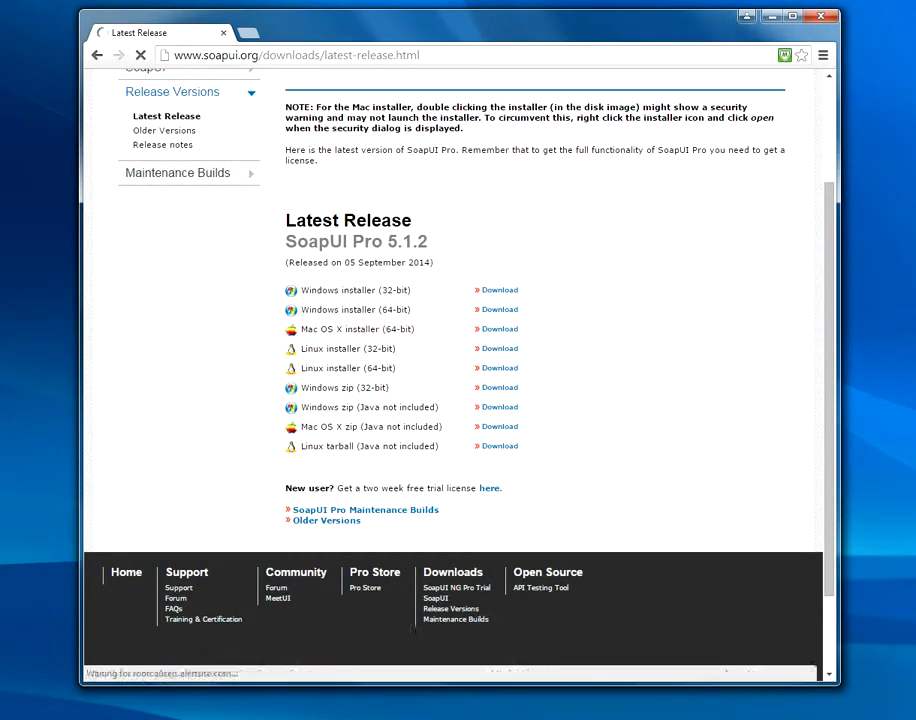
{"action": "left_click", "coordinate": [350, 308]}
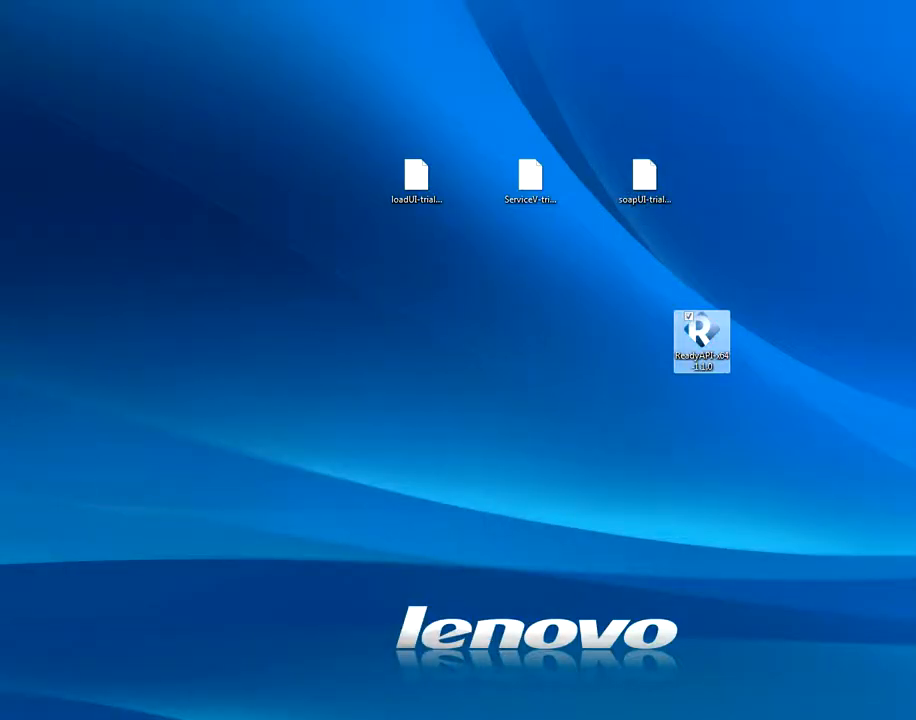
- Run the downloaded Ready! API installer from the desktop past the security warning
{"action": "double_click", "coordinate": [700, 332]}
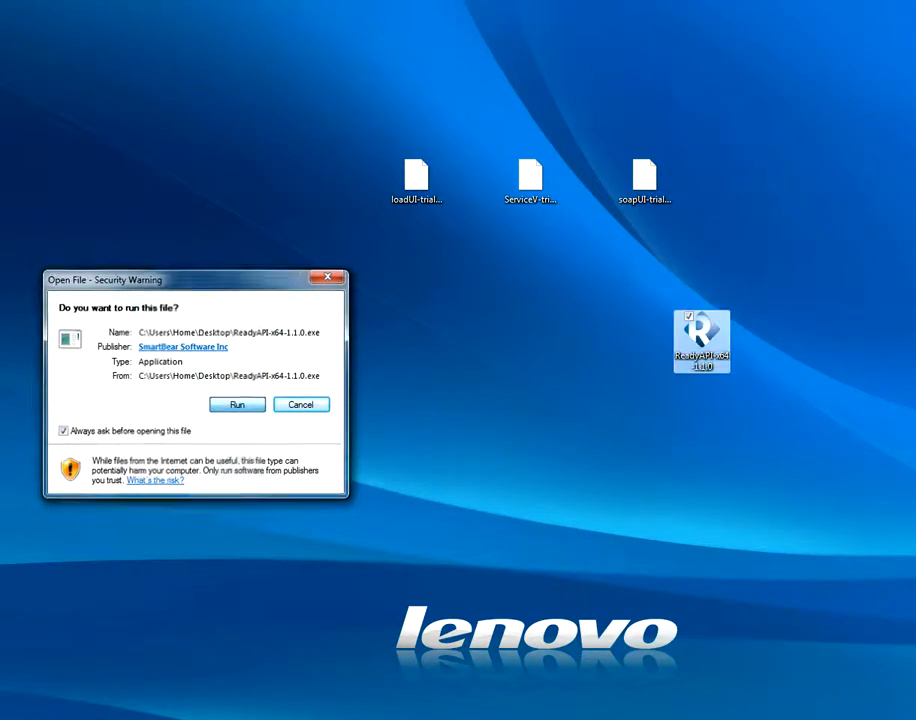
{"action": "left_click", "coordinate": [238, 404]}
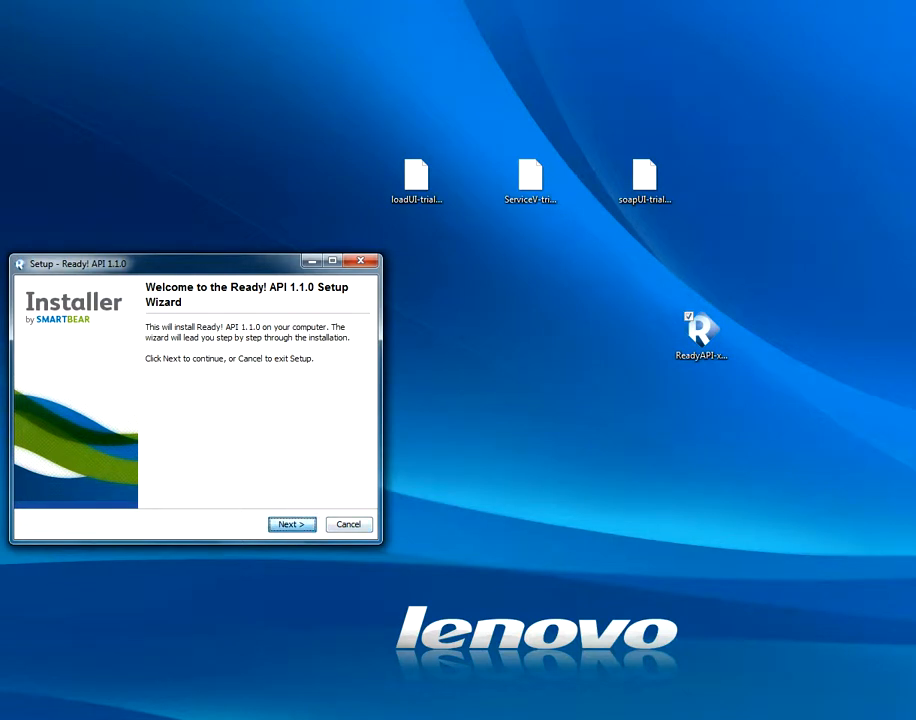
- Accept the Ready! API license agreement and continue past the welcome page
{"action": "left_click", "coordinate": [292, 524]}
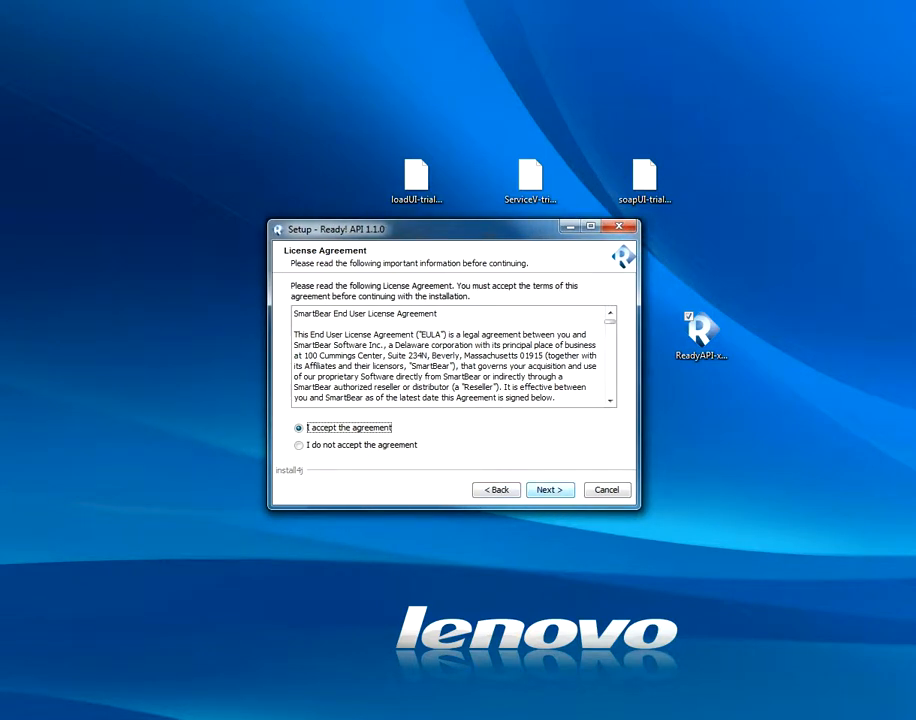
{"action": "left_click", "coordinate": [548, 488]}
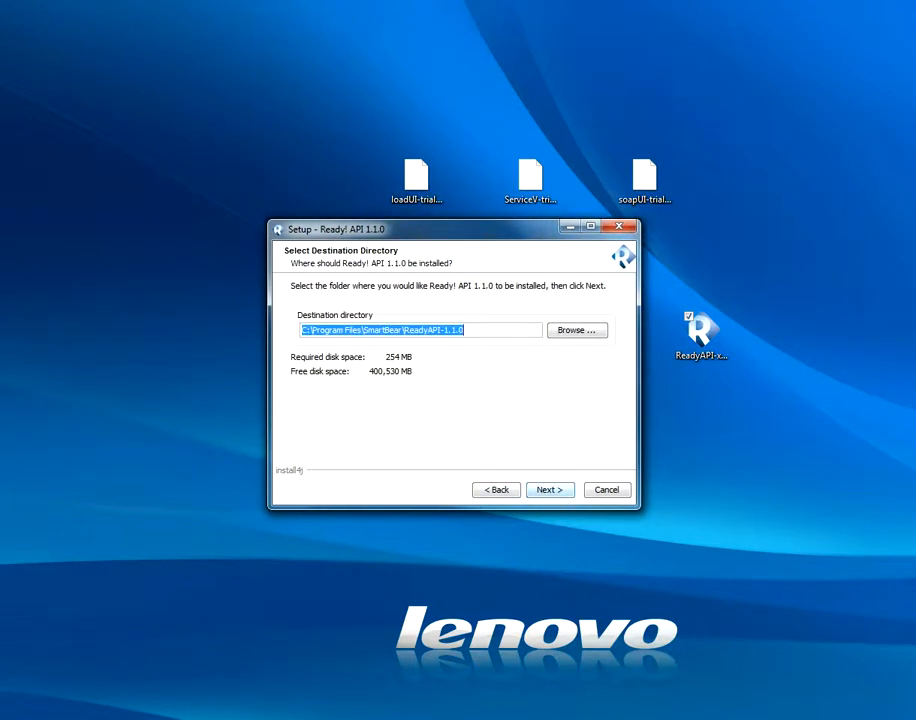
- Choose Program Files > SoapUI as the installation destination folder
{"action": "left_click", "coordinate": [576, 330]}
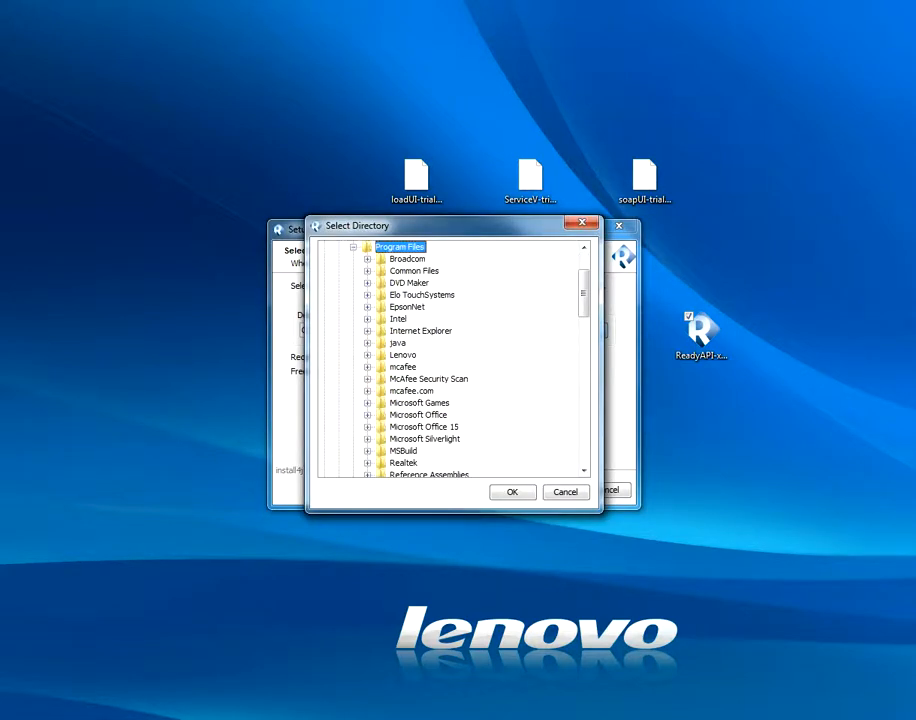
{"action": "scroll", "scroll_direction": "down", "scroll_amount": 3}
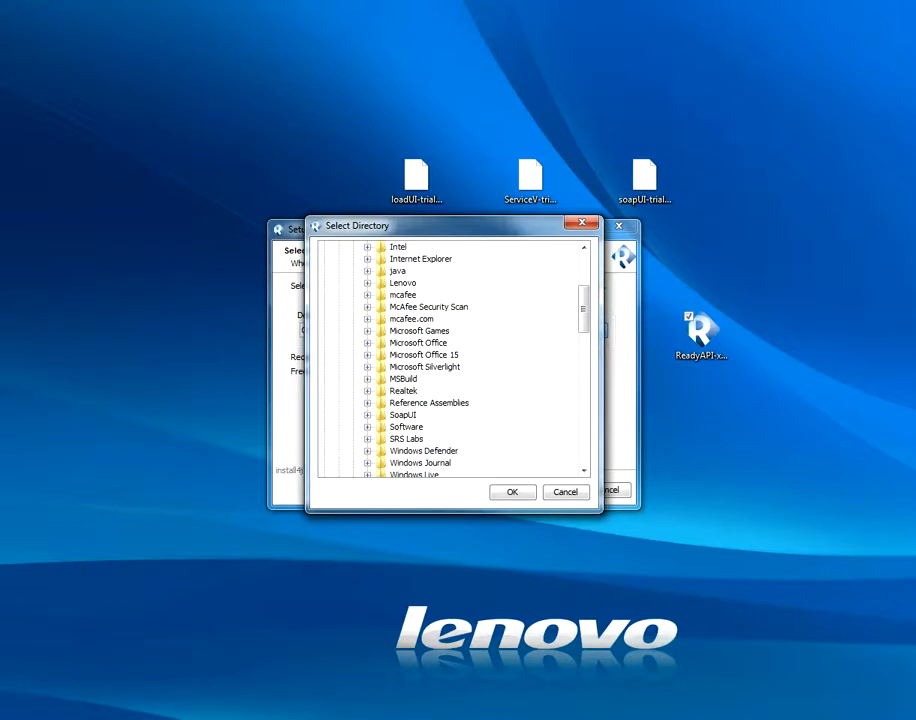
{"action": "left_click", "coordinate": [404, 414]}
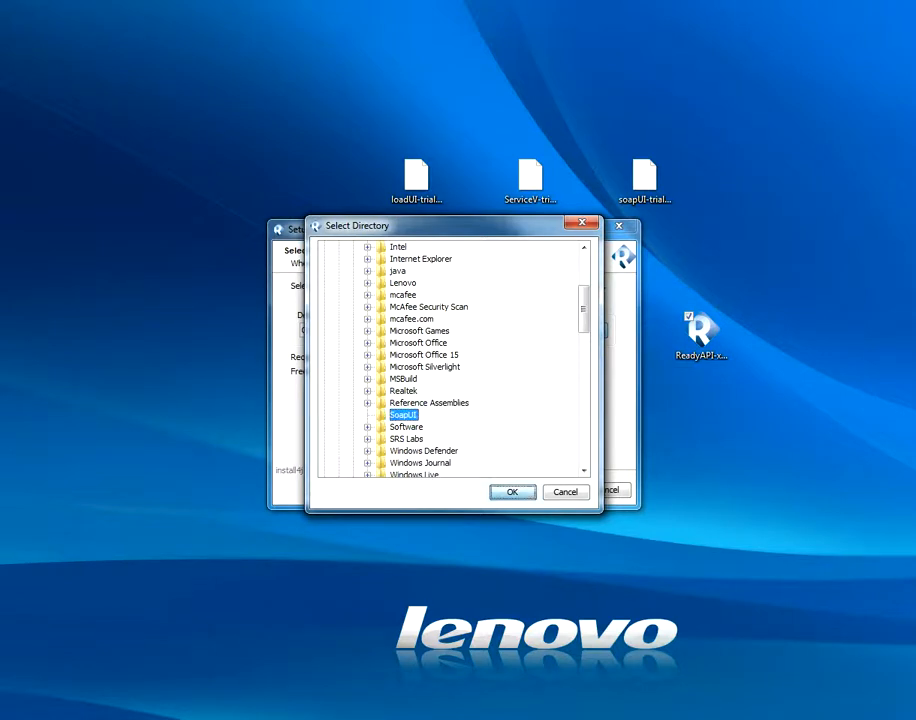
{"action": "left_click", "coordinate": [512, 492]}
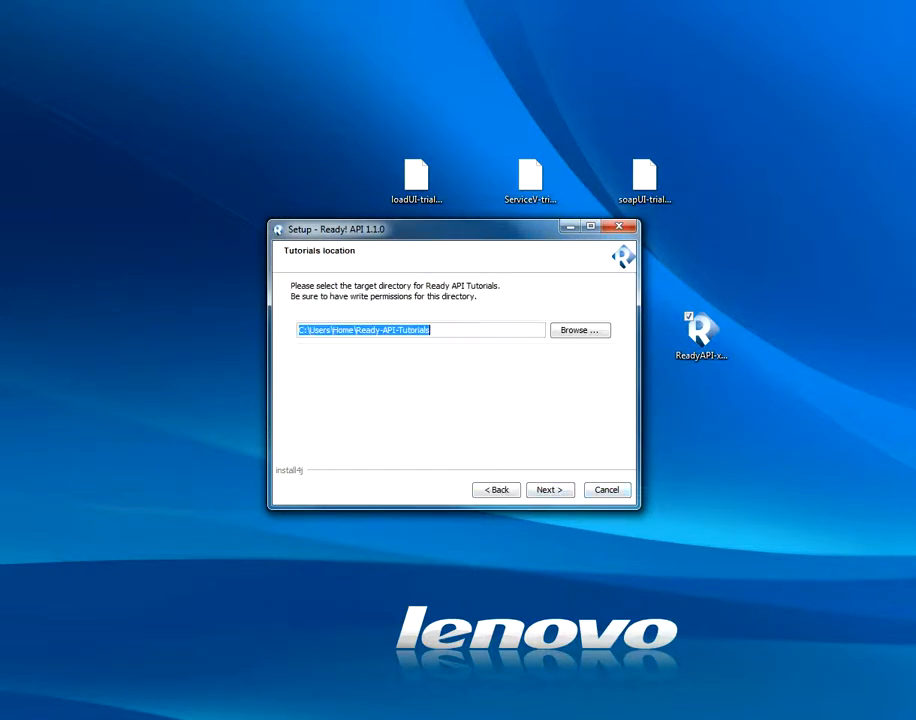
- Place tutorials under Program Files\SoapUI and keep the default Start Menu folder and desktop icon
{"action": "left_click", "coordinate": [580, 330]}
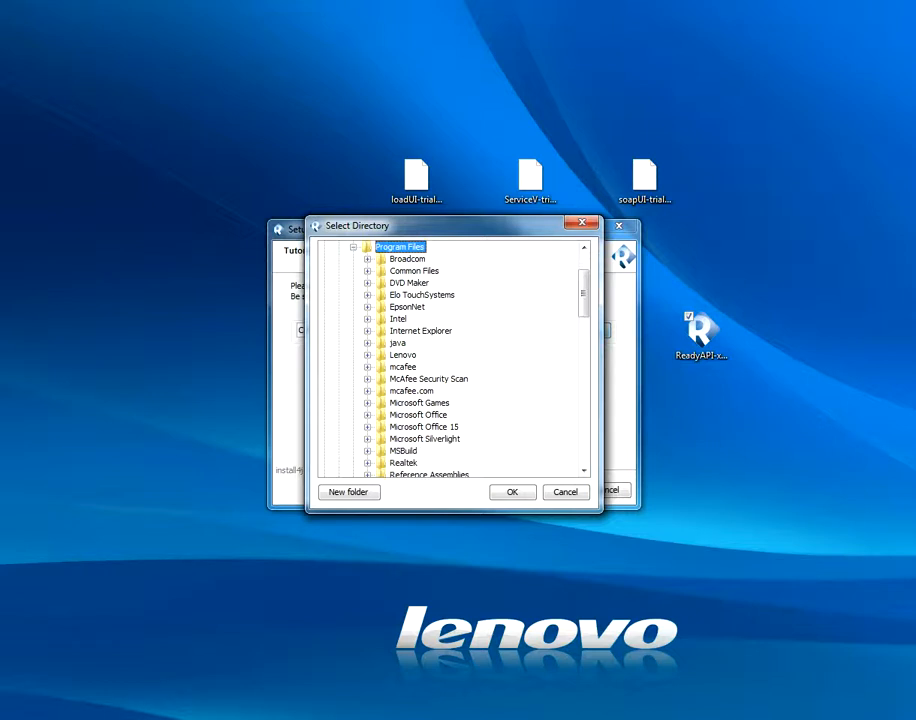
{"action": "scroll", "scroll_direction": "down", "scroll_amount": 3}
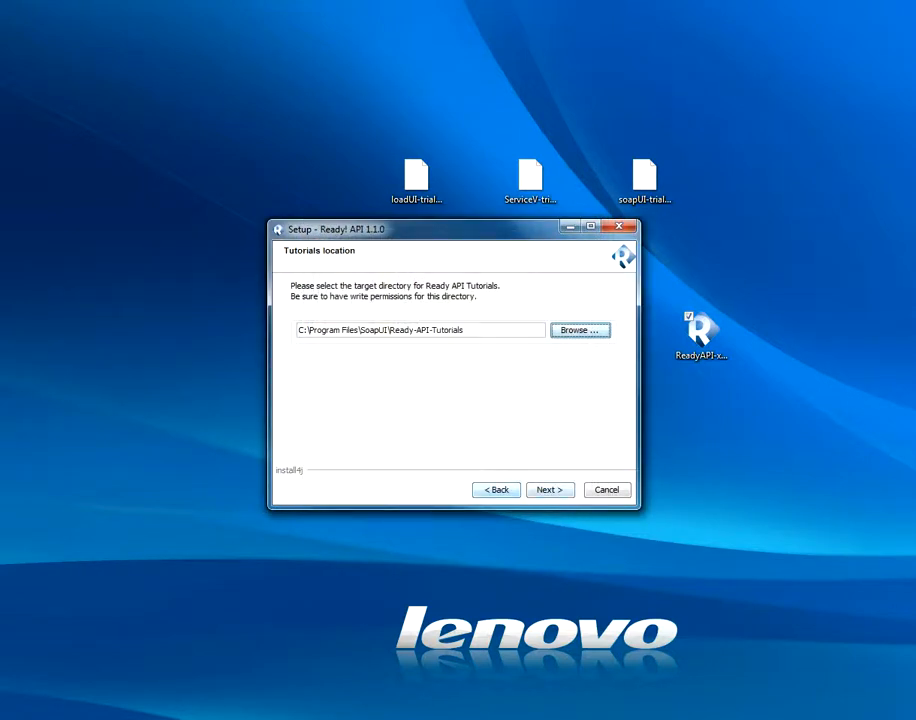
{"action": "left_click", "coordinate": [548, 488]}
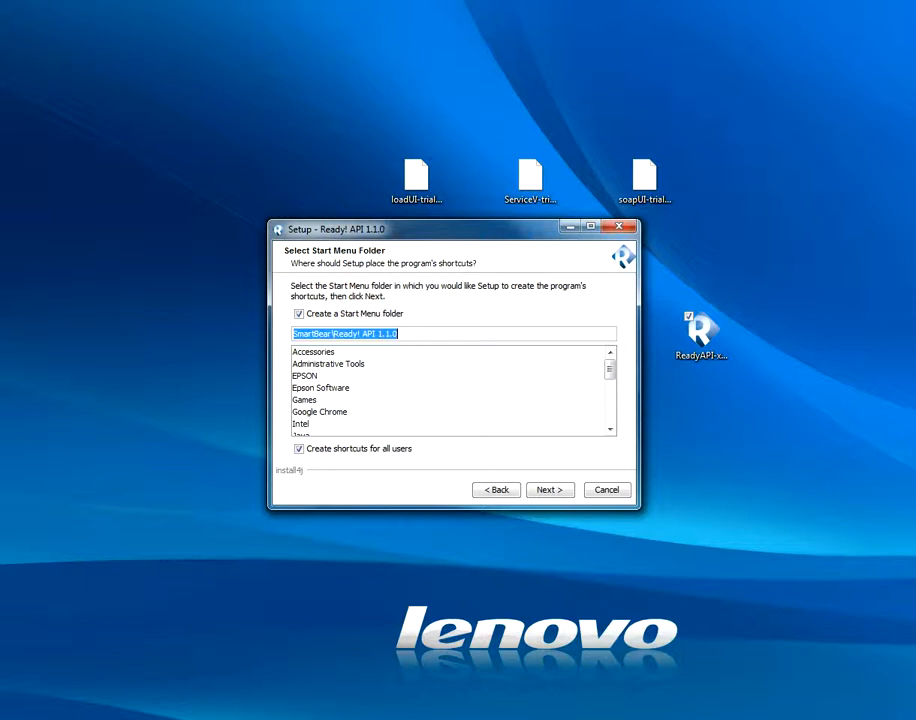
{"action": "left_click", "coordinate": [548, 488]}
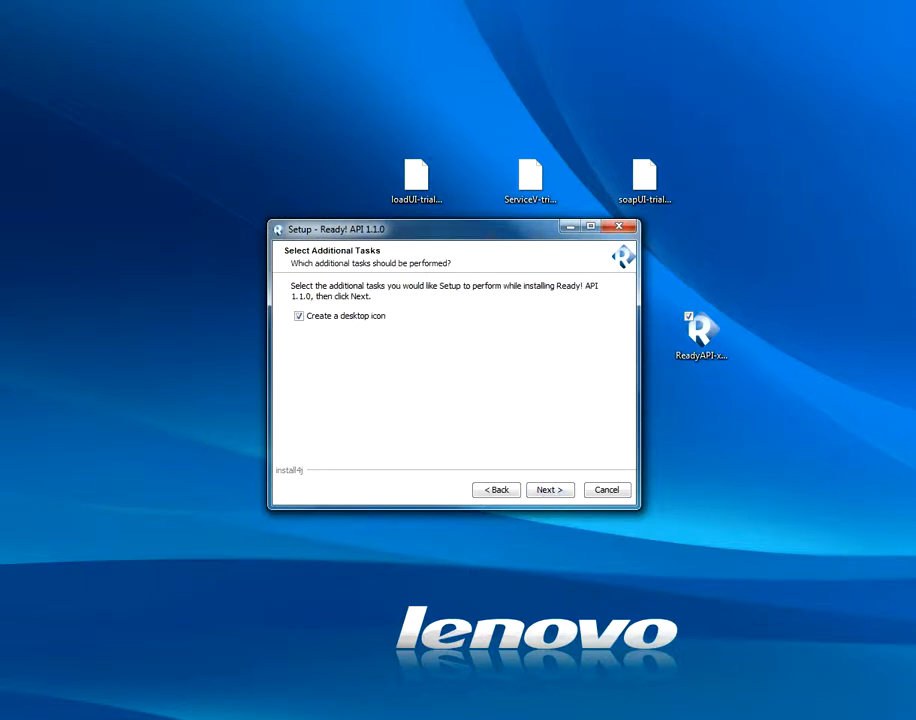
{"action": "left_click", "coordinate": [548, 488]}
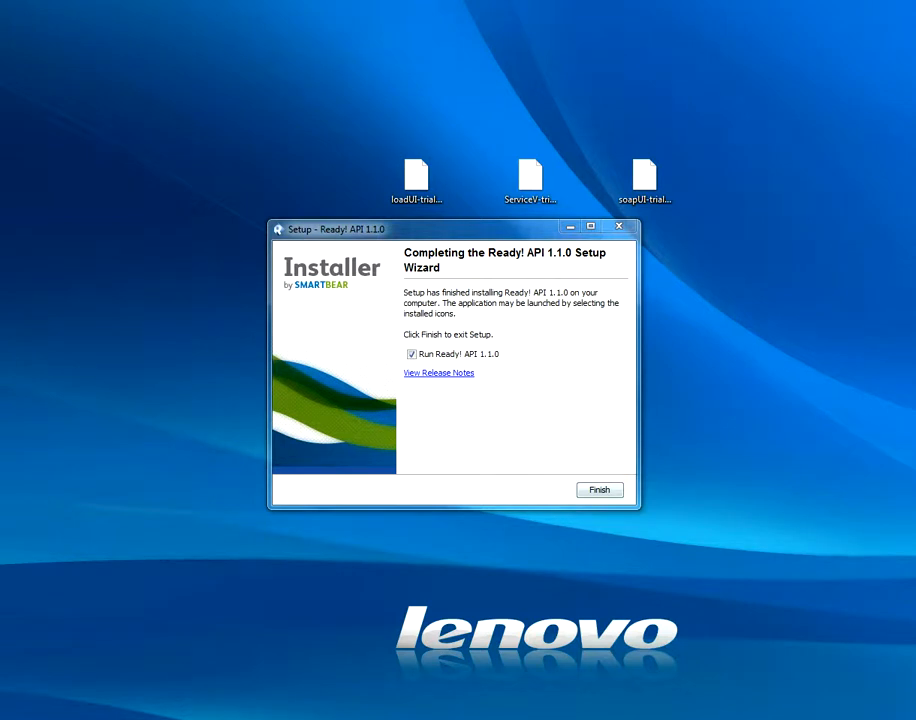
- Finish setup with 'Run Ready! API 1.1.0' checked so Ready! API launches
{"action": "left_click", "coordinate": [598, 488]}
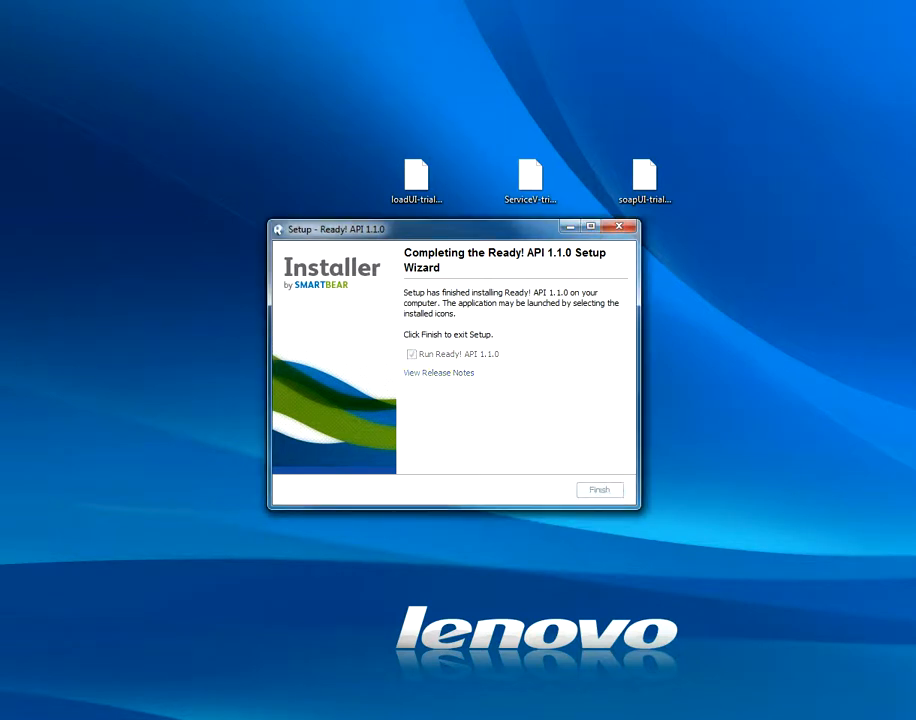
{"action": "left_click", "coordinate": [600, 488]}
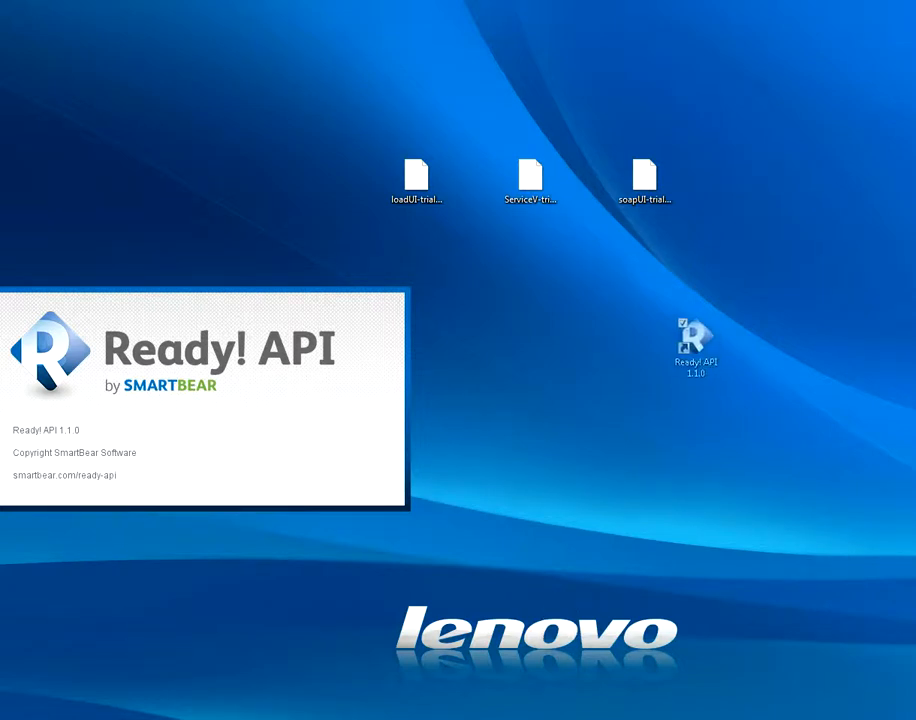
{"action": "left_click", "coordinate": [696, 344]}
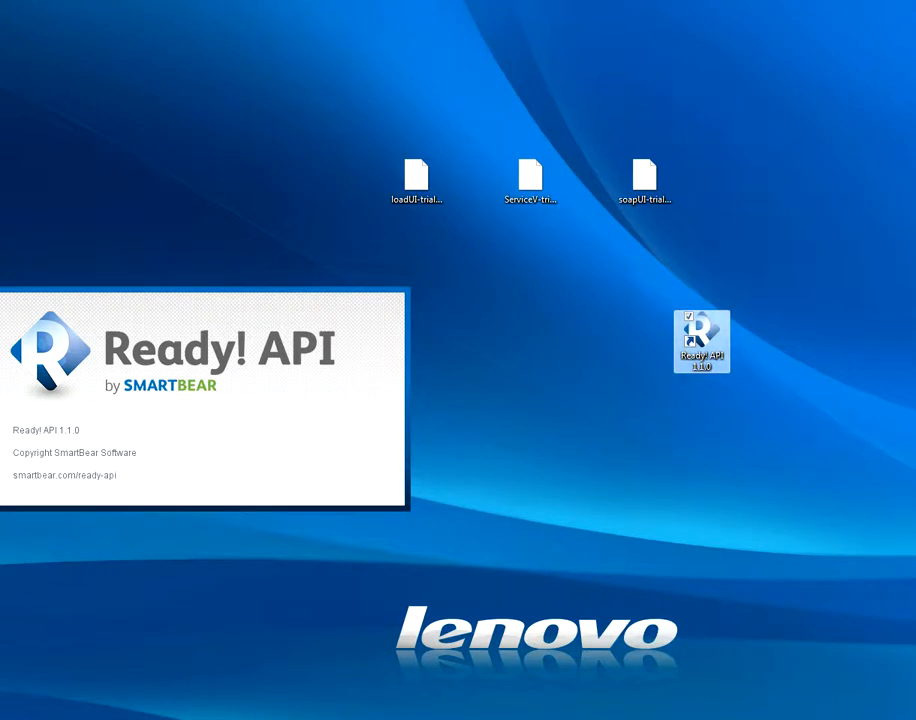
{"action": "mouse_move", "coordinate": [700, 340]}
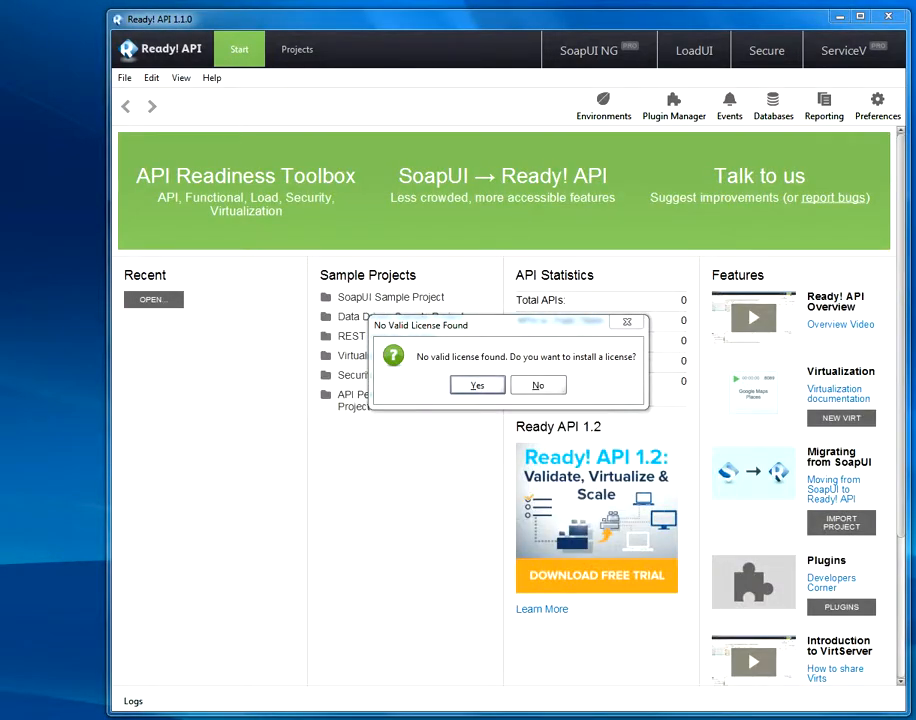
- Agree to install a license and browse for a license file from Manage Licenses
{"action": "left_click", "coordinate": [476, 384]}
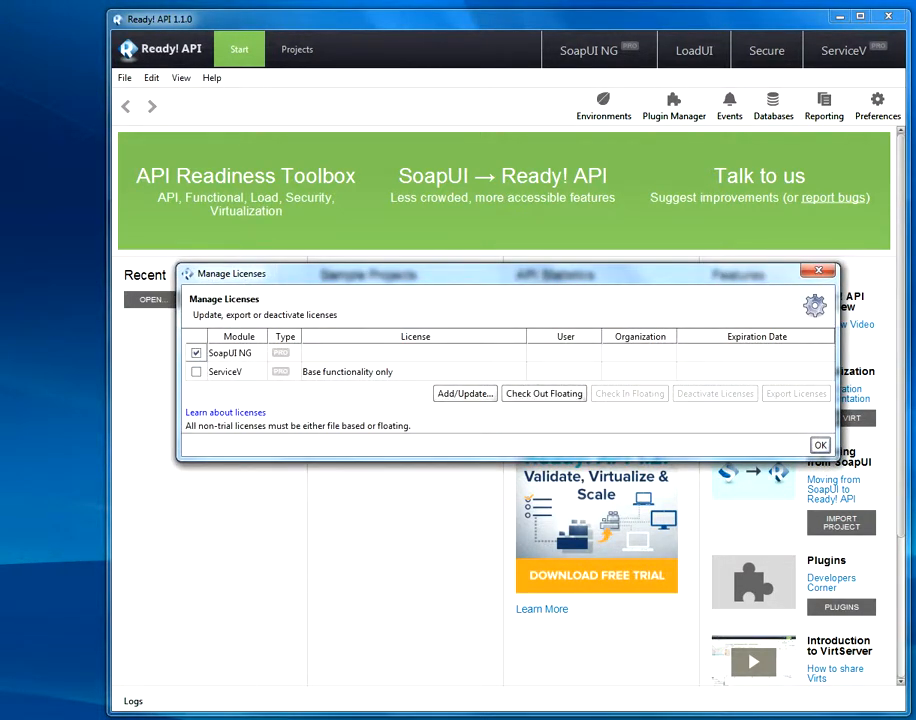
{"action": "left_click", "coordinate": [464, 392]}
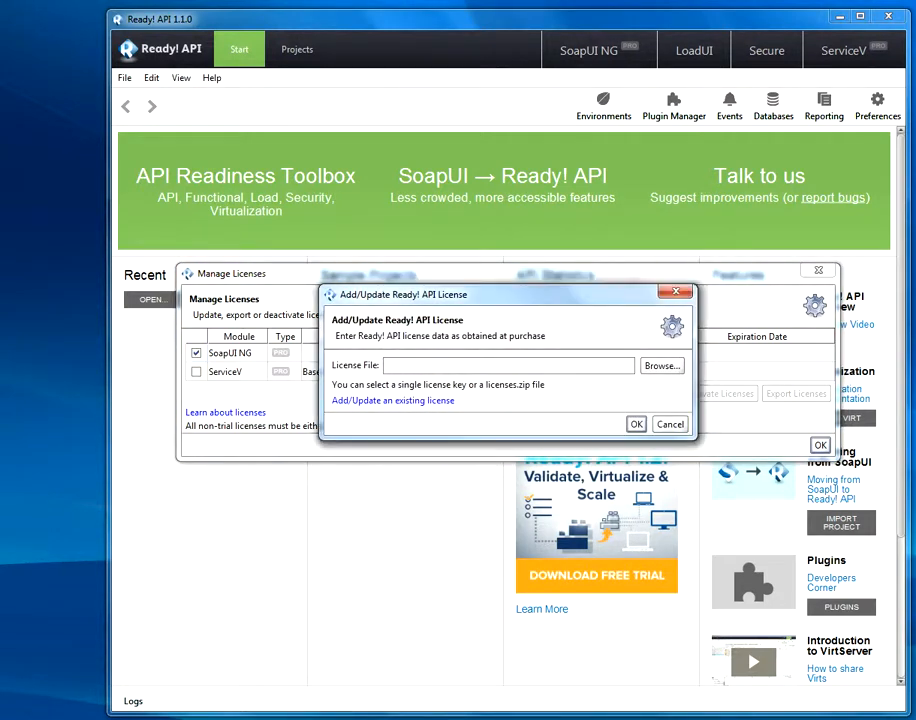
{"action": "left_click", "coordinate": [660, 364]}
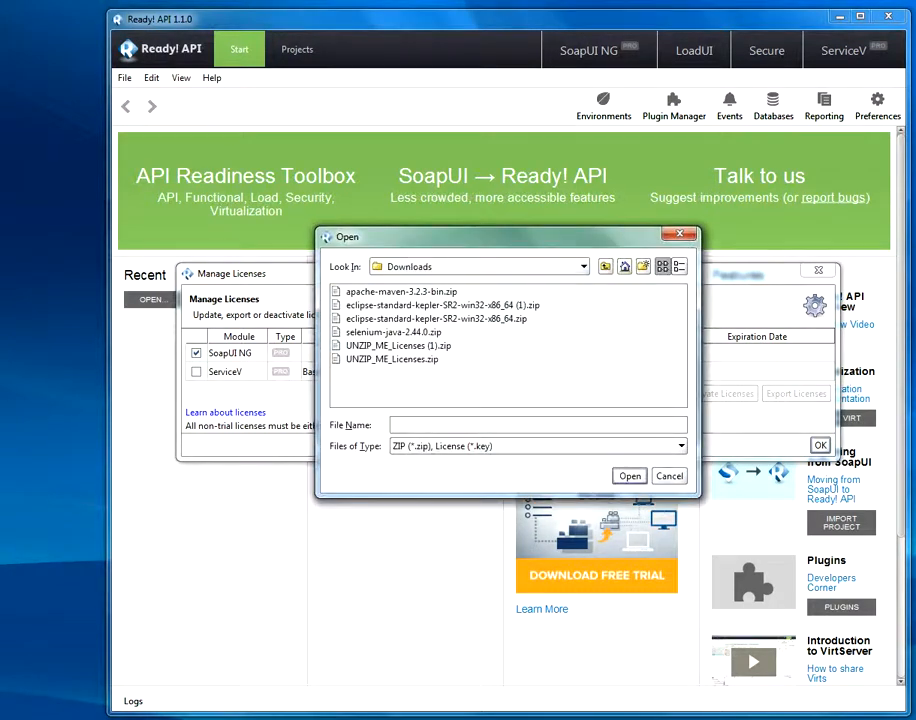
- Browse folder locations to the ReadyAPI-1.1.0 folder, then cancel the file chooser
{"action": "left_click", "coordinate": [584, 266]}
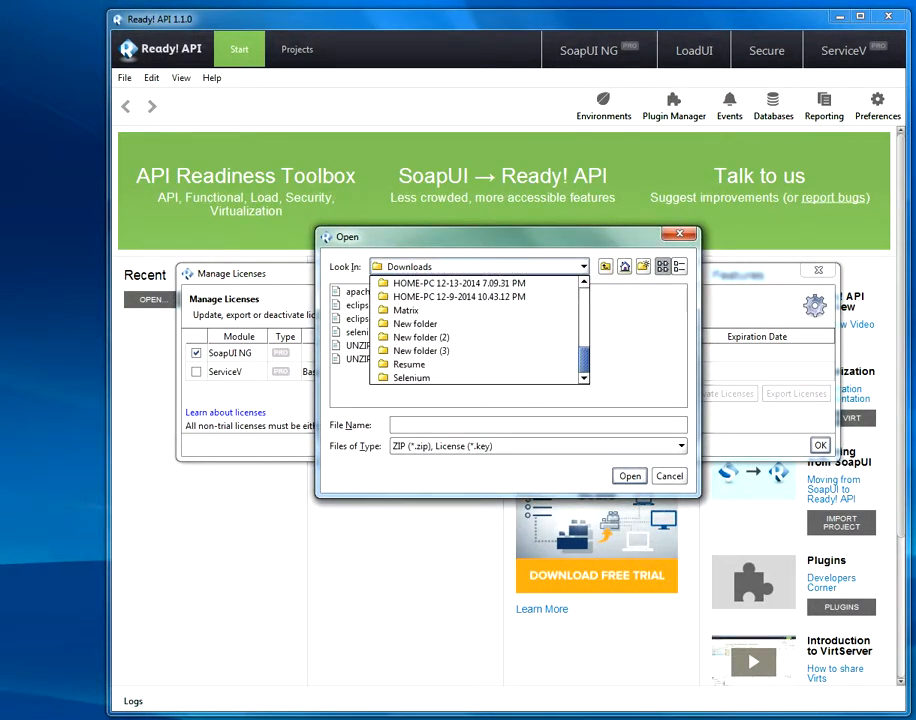
{"action": "left_click", "coordinate": [584, 266]}
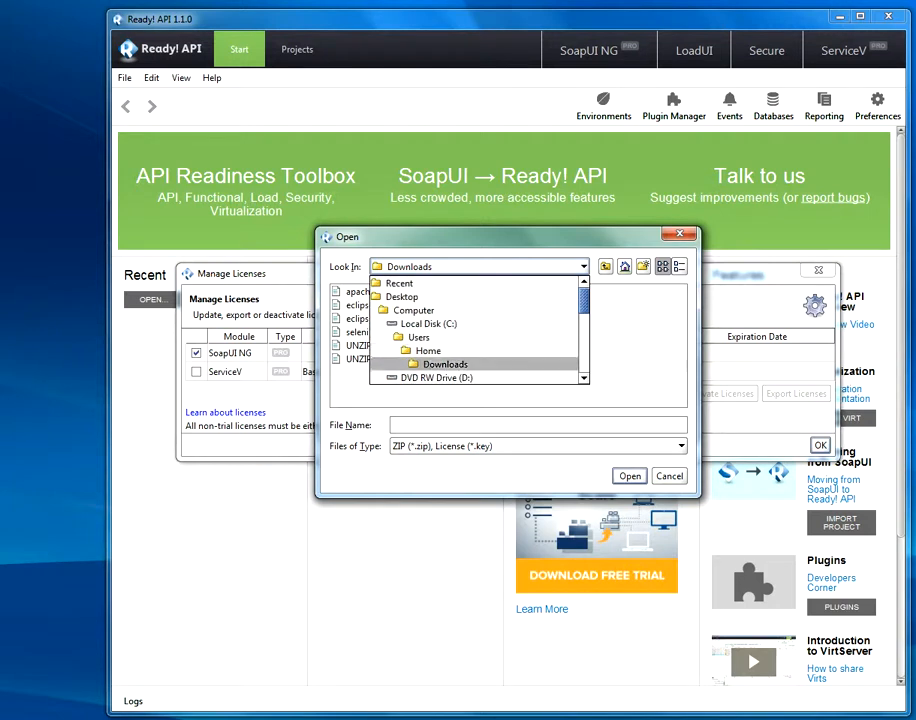
{"action": "scroll", "scroll_direction": "down", "scroll_amount": 3}
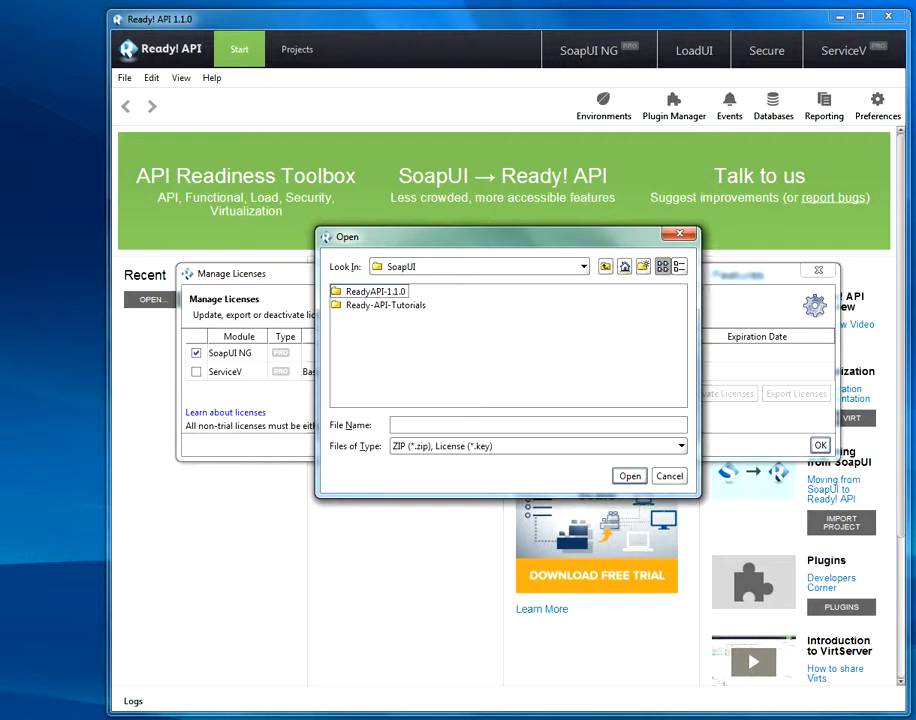
{"action": "double_click", "coordinate": [384, 304]}
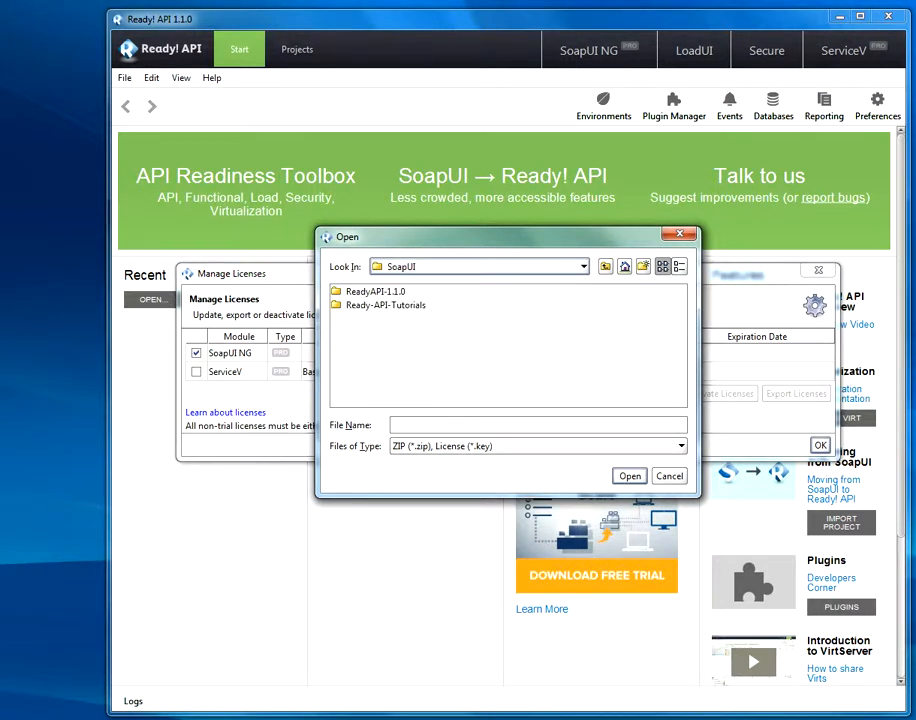
{"action": "double_click", "coordinate": [376, 292]}
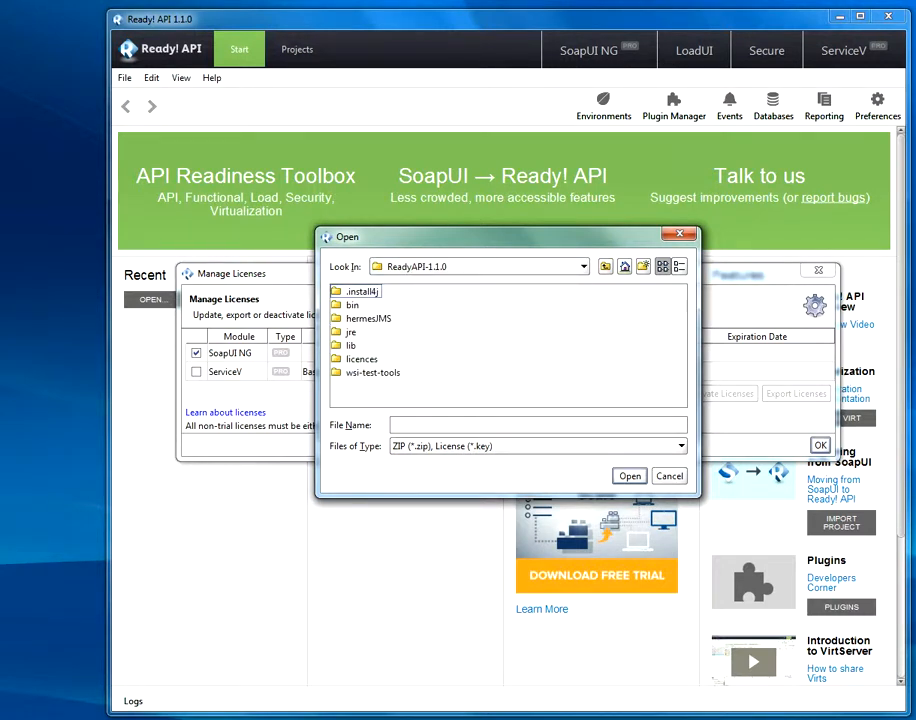
{"action": "left_click", "coordinate": [584, 266]}
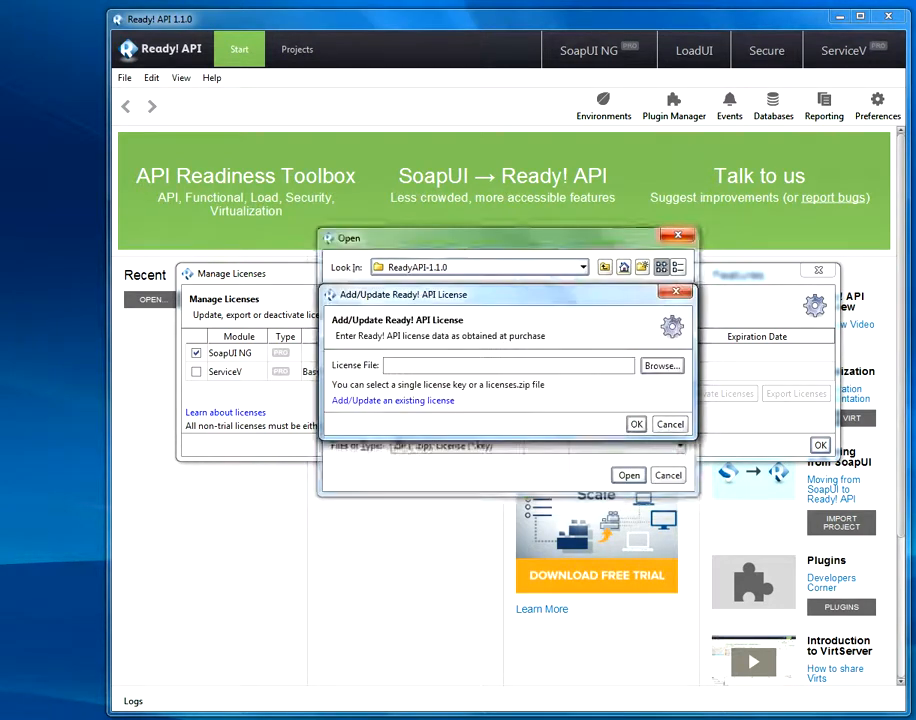
- Locate soapUI-trial.key in Explorer and submit its path as the license file
{"action": "left_click", "coordinate": [668, 476]}
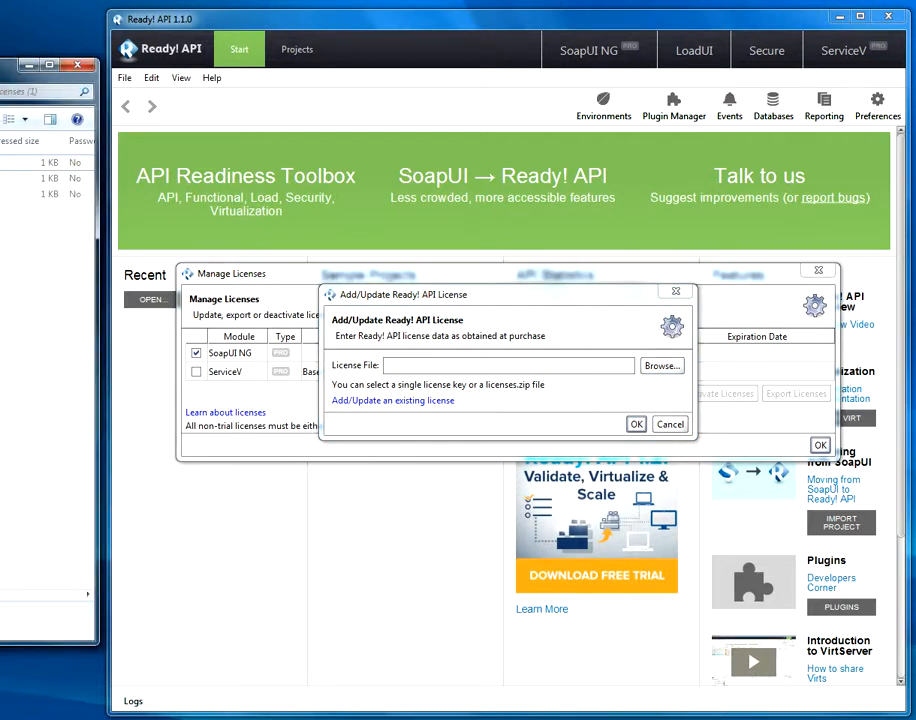
{"action": "left_click", "coordinate": [662, 364]}
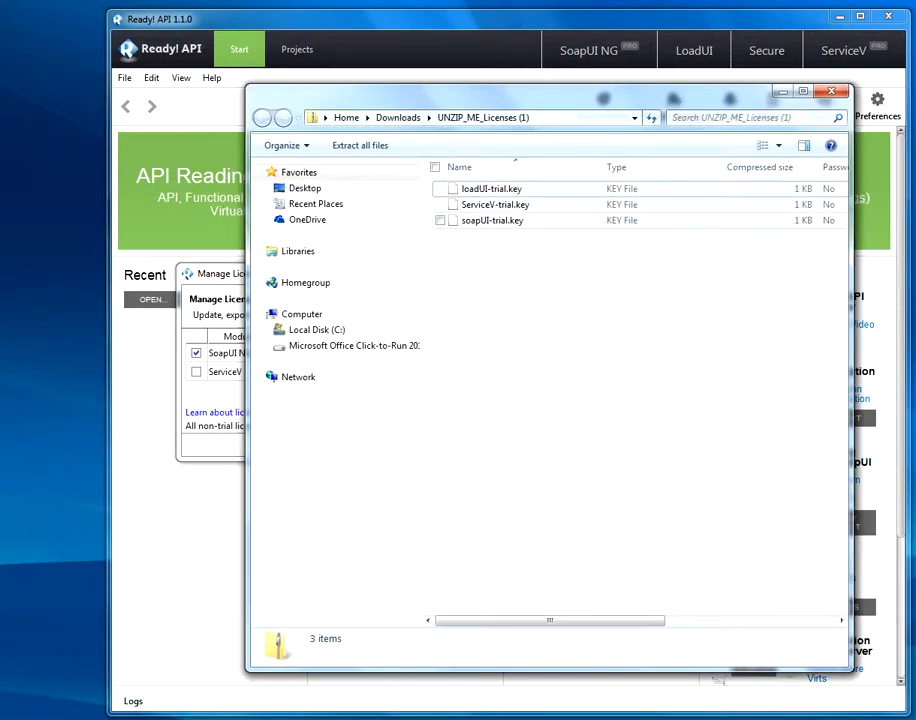
{"action": "left_click", "coordinate": [492, 220]}
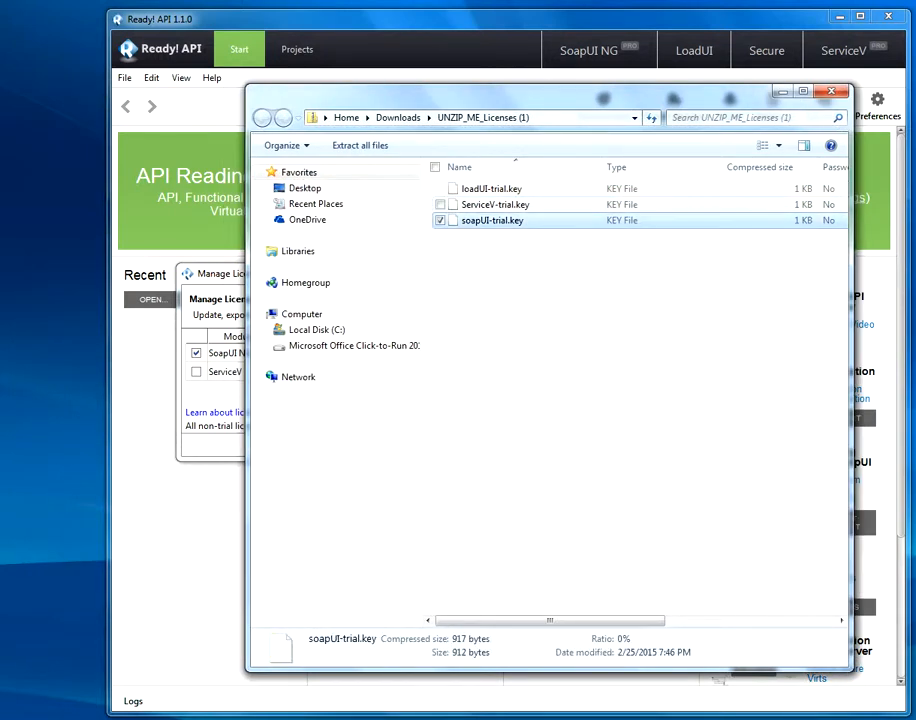
{"action": "left_click", "coordinate": [492, 188]}
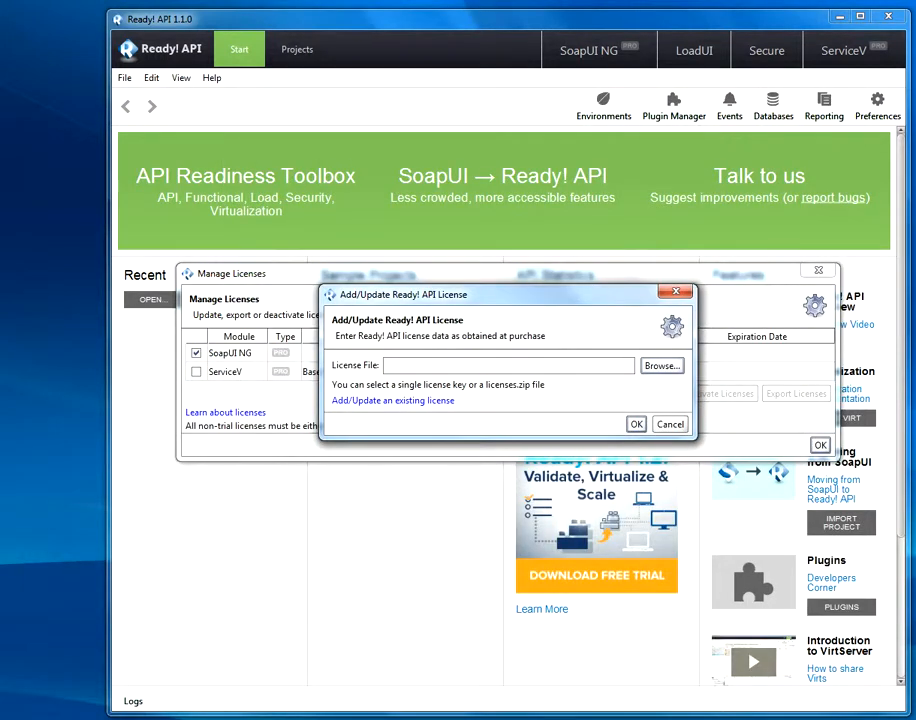
{"action": "left_click", "coordinate": [660, 364]}
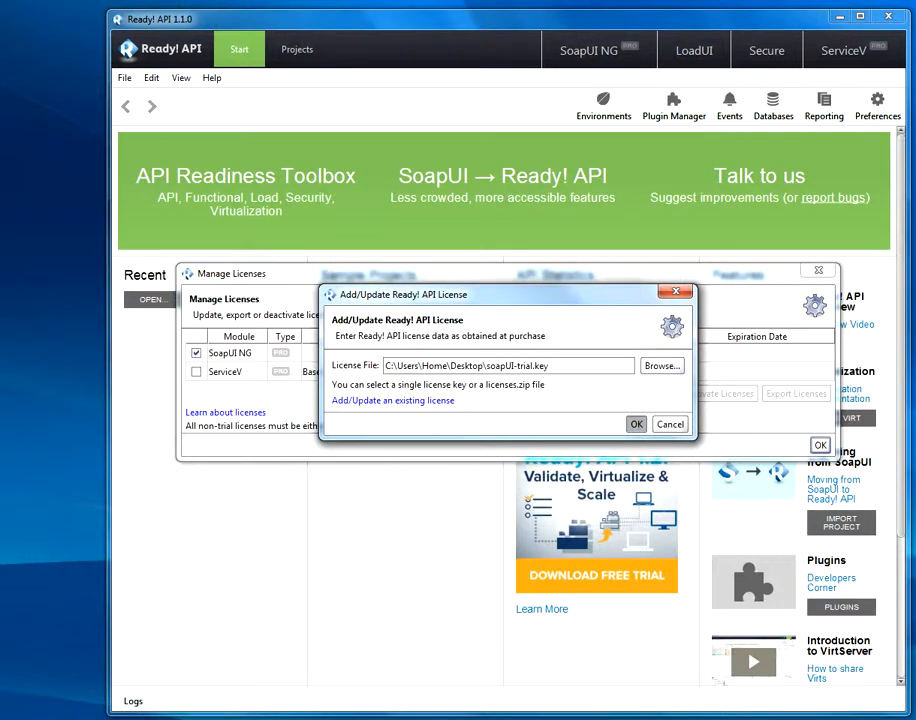
{"action": "left_click", "coordinate": [636, 424]}
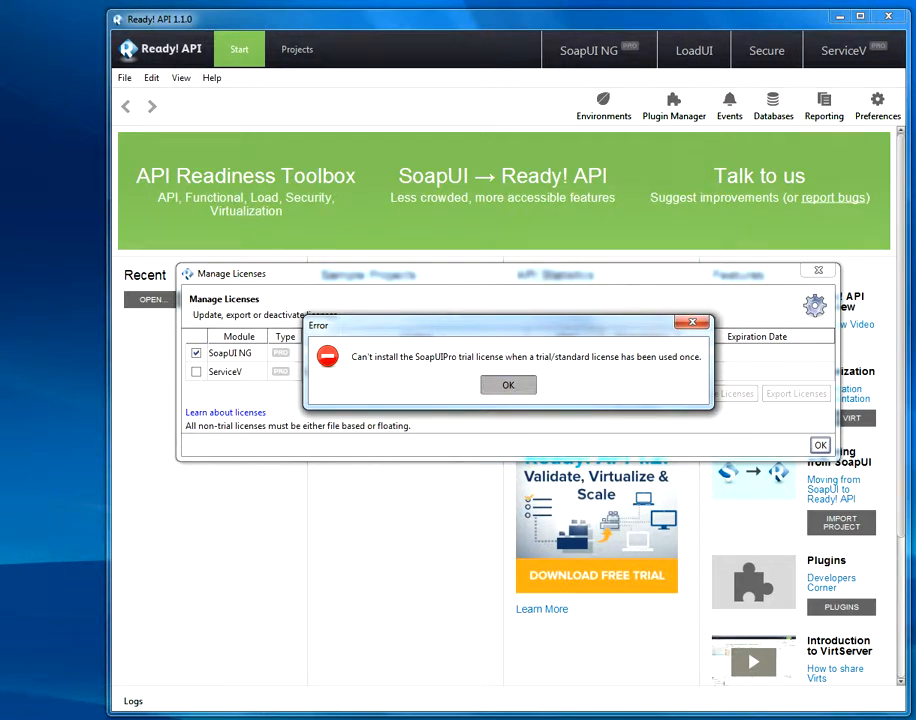
- Dismiss the trial-already-used error and the invalid loadUI-trial.key license error
{"action": "left_click", "coordinate": [508, 384]}
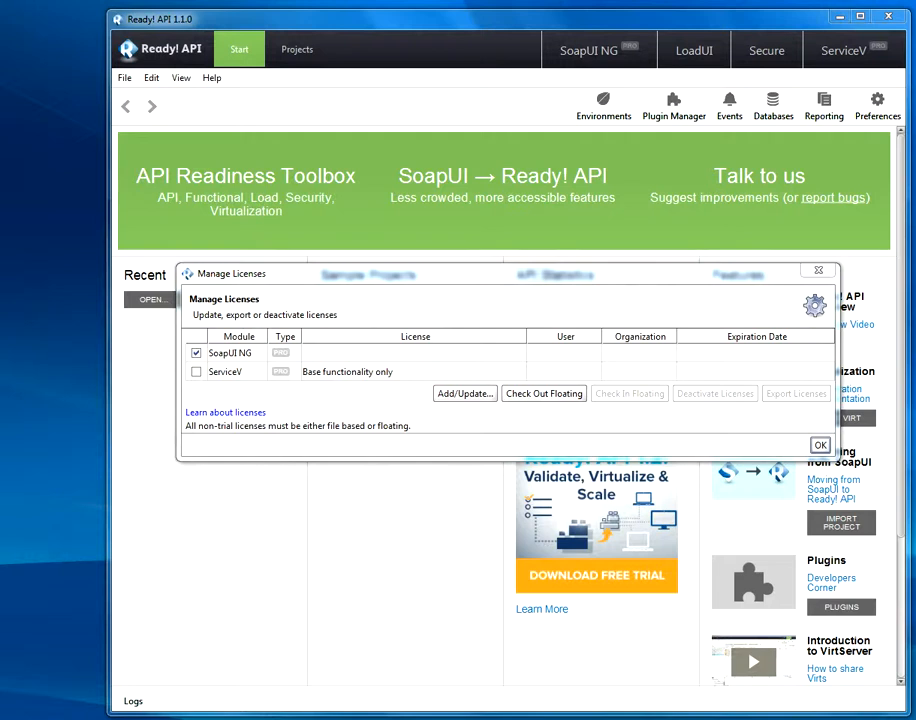
{"action": "left_click", "coordinate": [464, 392]}
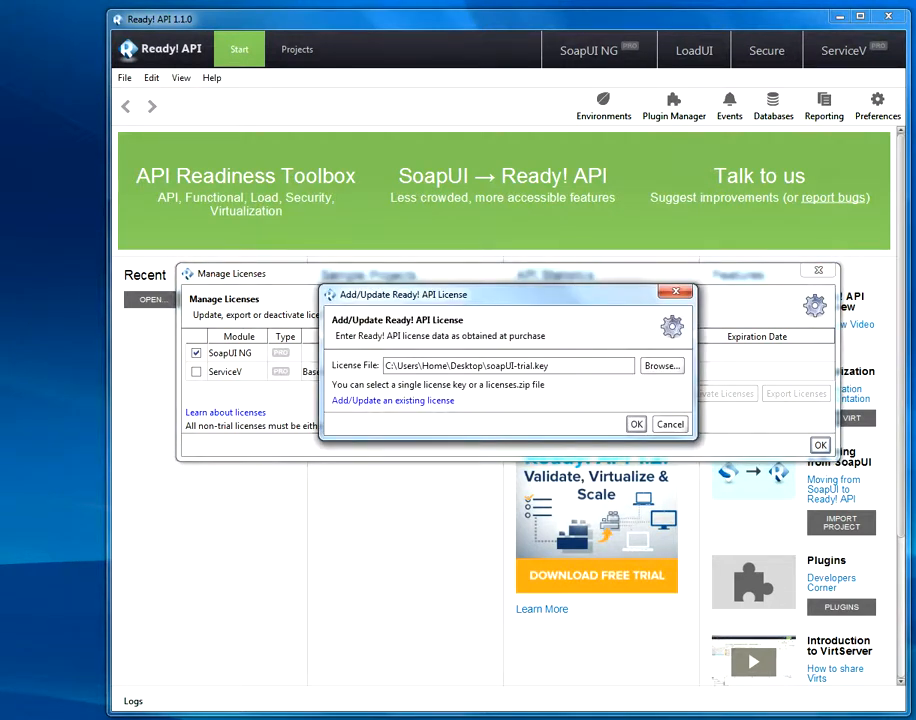
{"action": "left_click", "coordinate": [660, 364]}
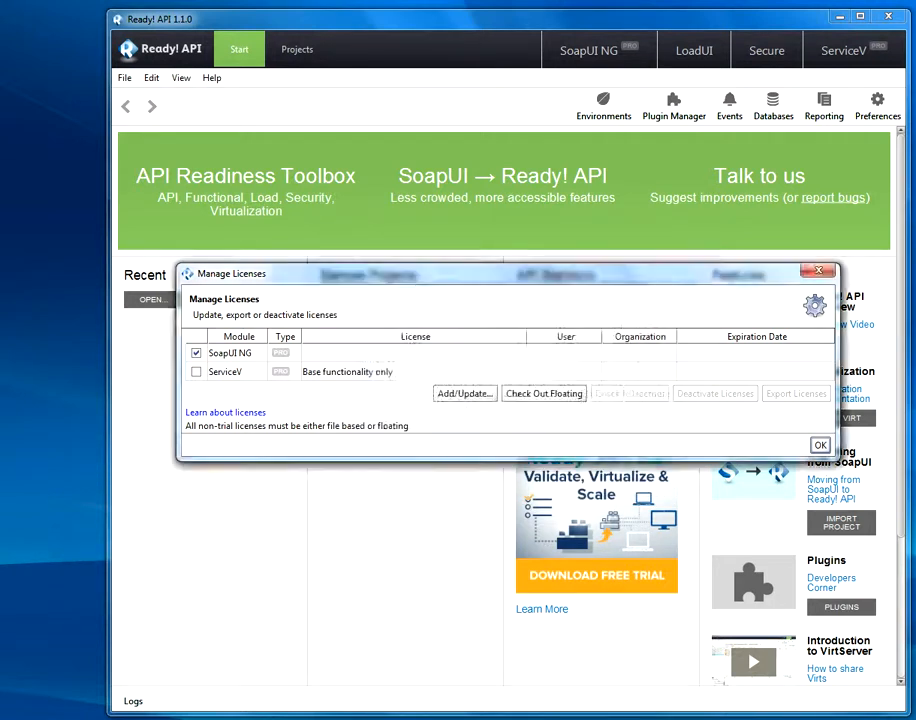
{"action": "left_click", "coordinate": [464, 392]}
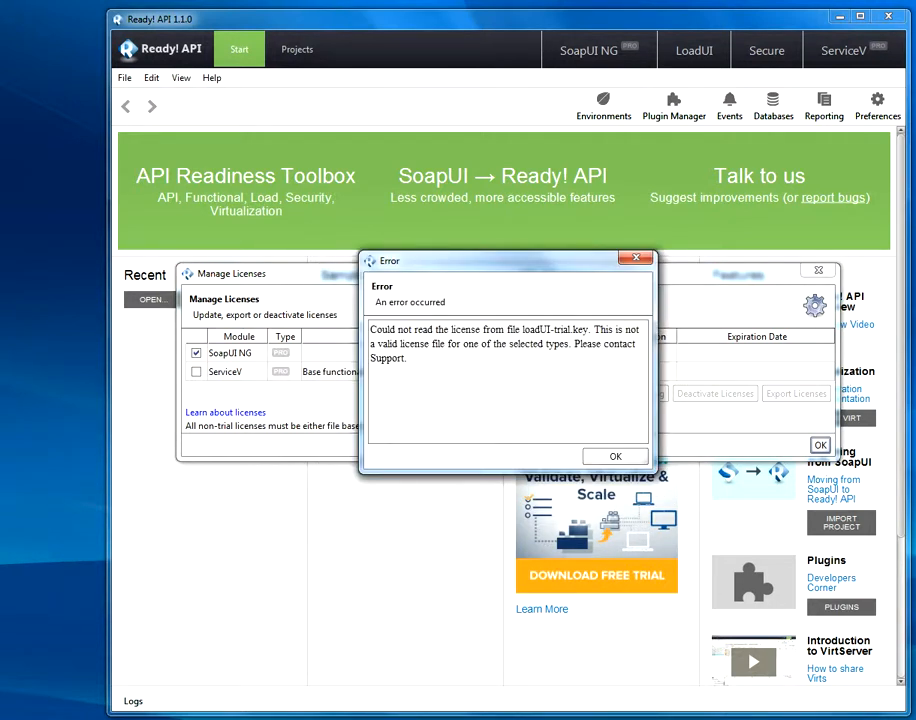
{"action": "left_click", "coordinate": [616, 456]}
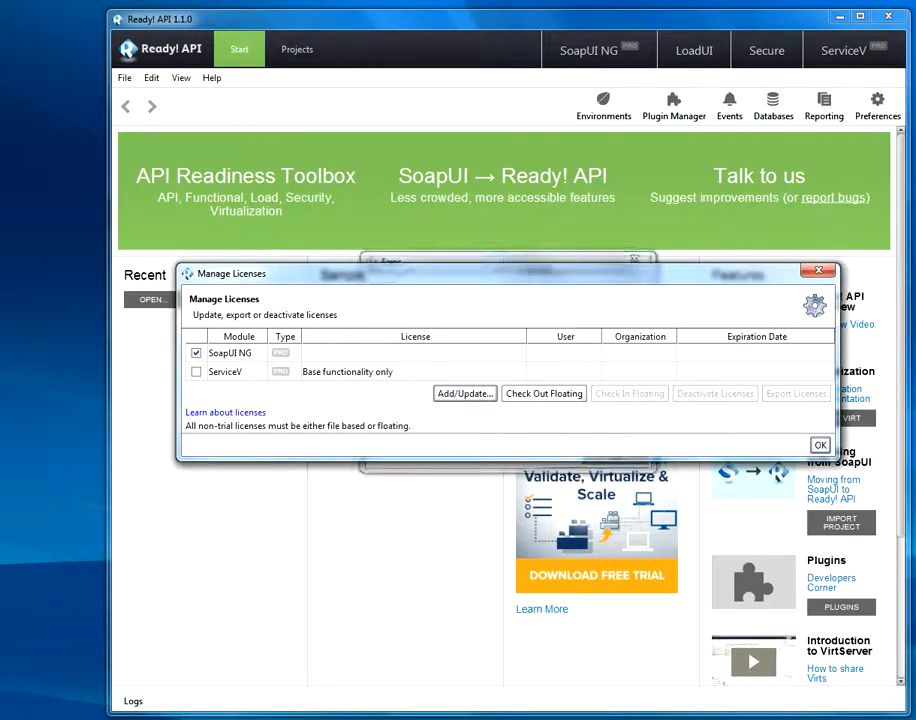
- Mark ServiceV as the module to license and browse for its license file
{"action": "left_click", "coordinate": [196, 370]}
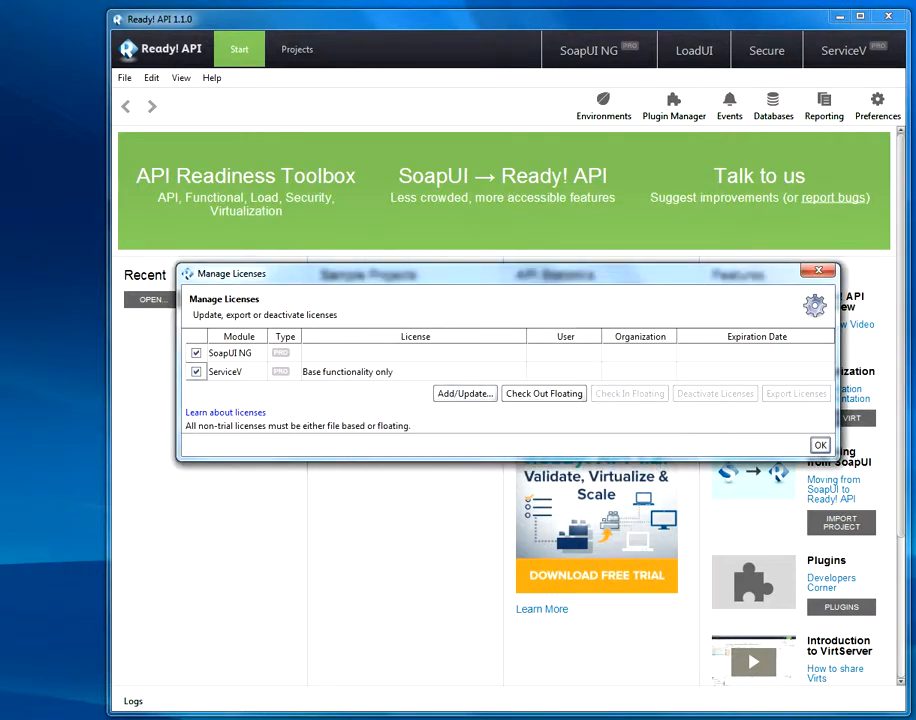
{"action": "left_click", "coordinate": [464, 392]}
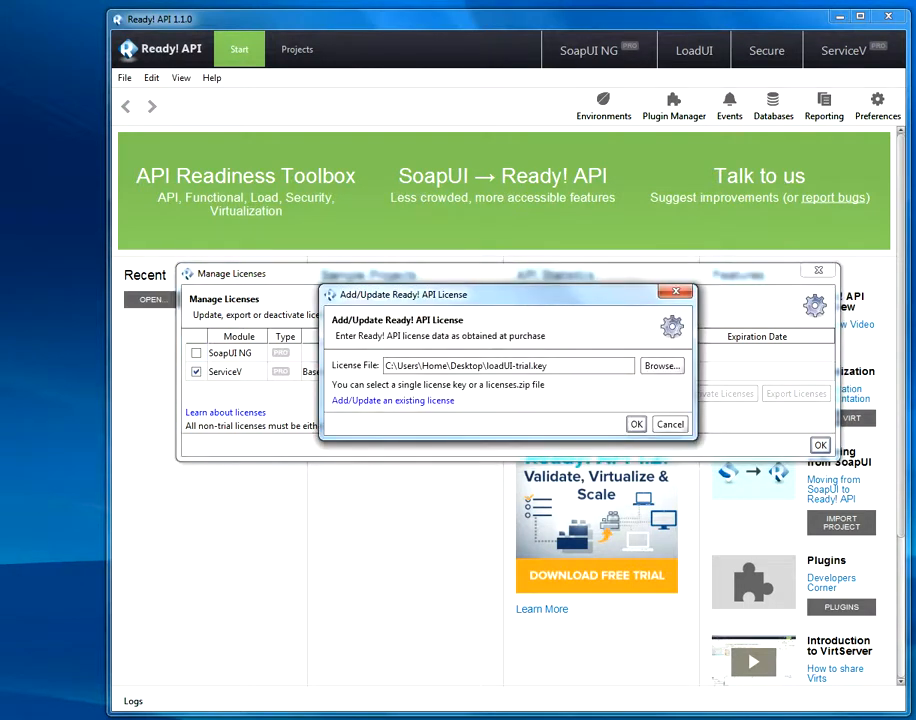
{"action": "left_click", "coordinate": [662, 364]}
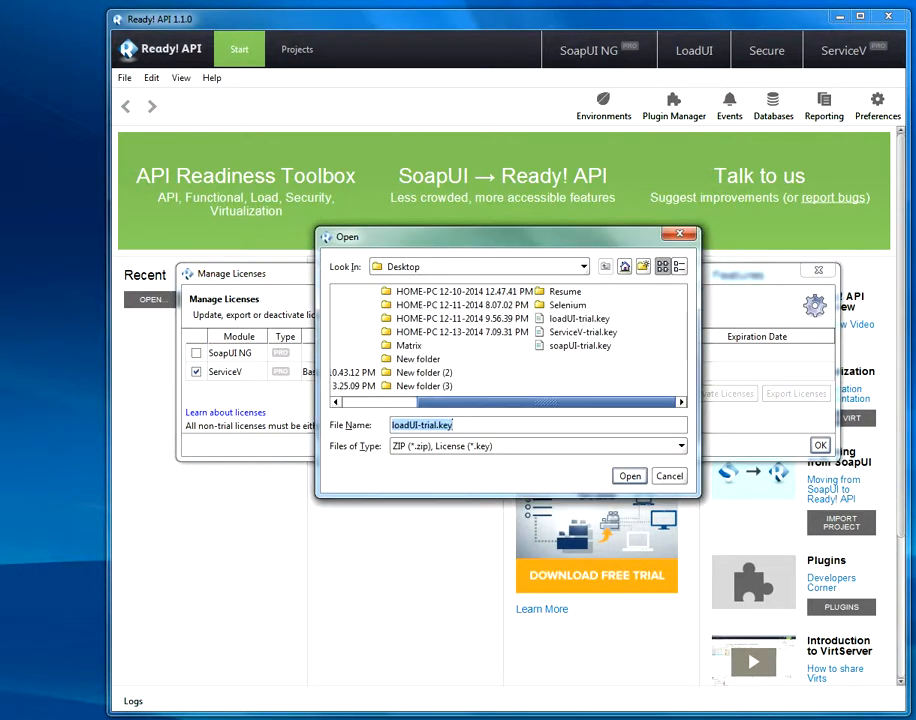
- Install ServiceV-trial.key, accepting its license agreement, and close Manage Licenses
{"action": "left_click", "coordinate": [582, 332]}
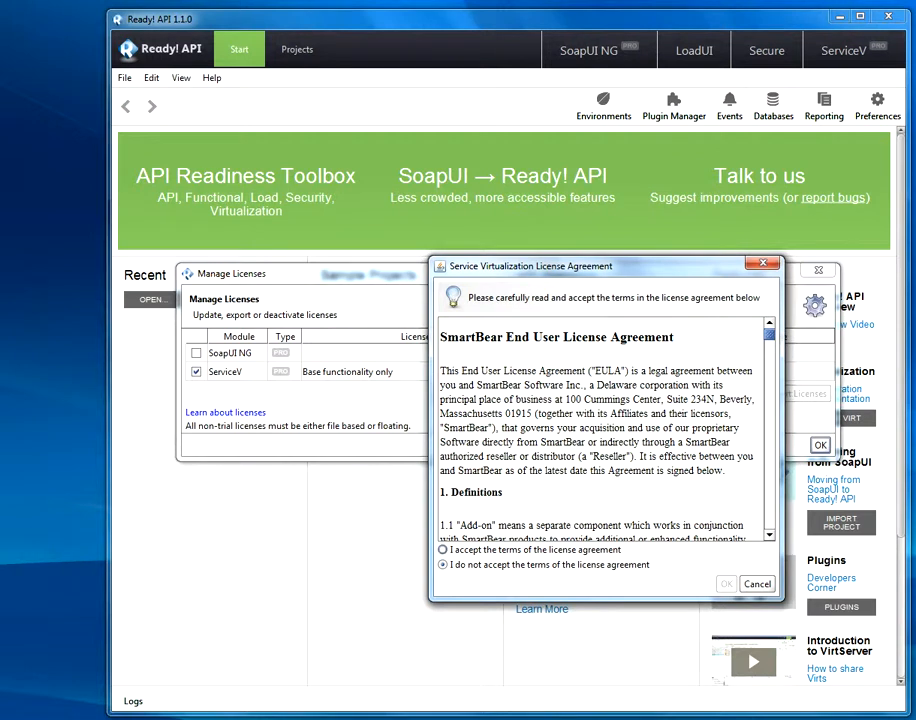
{"action": "left_click", "coordinate": [444, 550]}
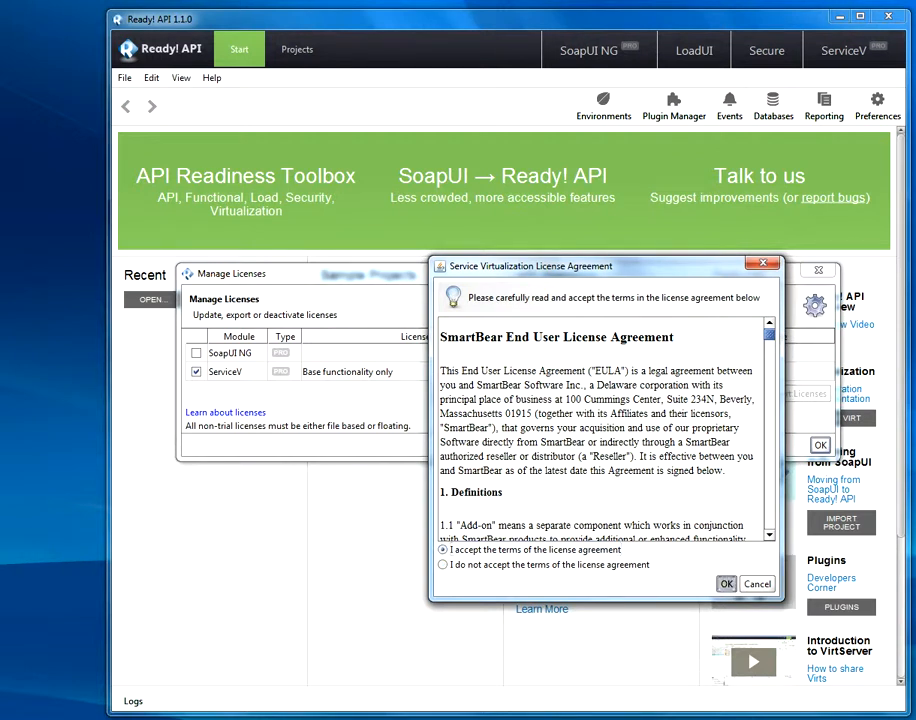
{"action": "left_click", "coordinate": [726, 584]}
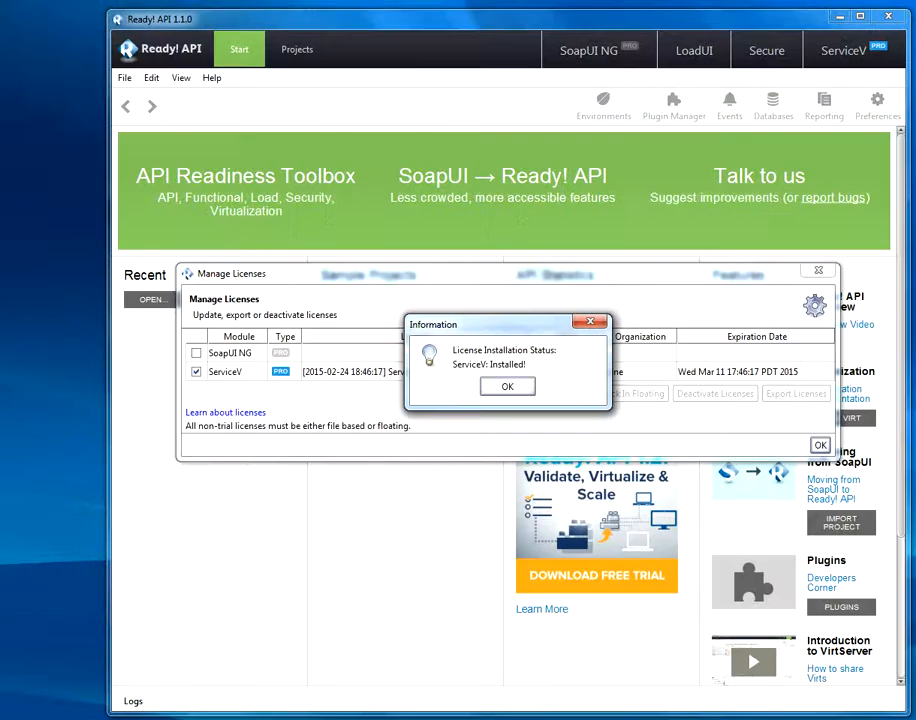
{"action": "left_click", "coordinate": [508, 386]}
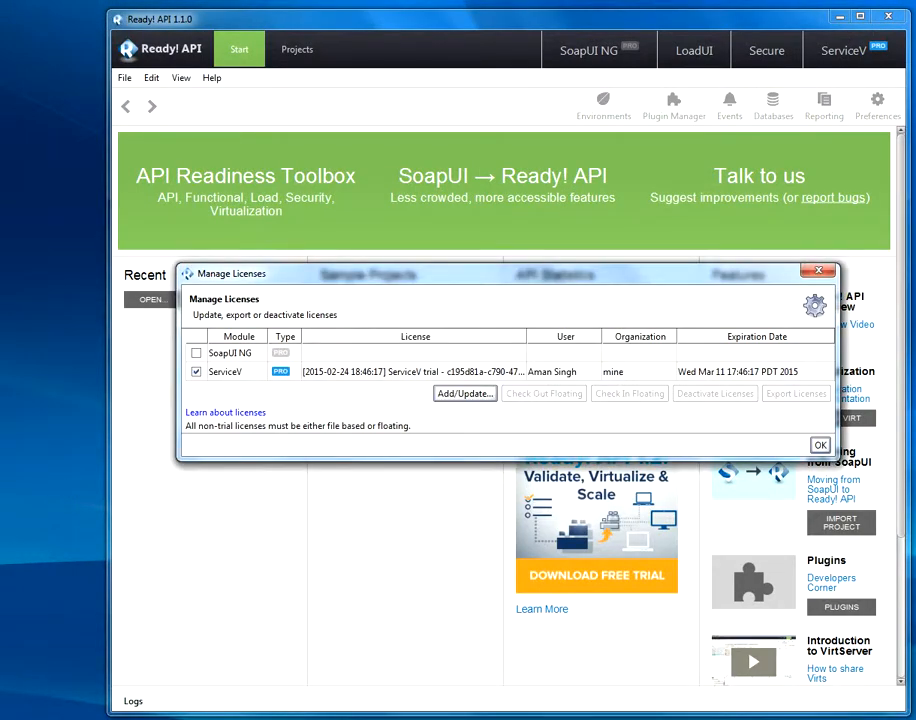
{"action": "left_click", "coordinate": [820, 444]}
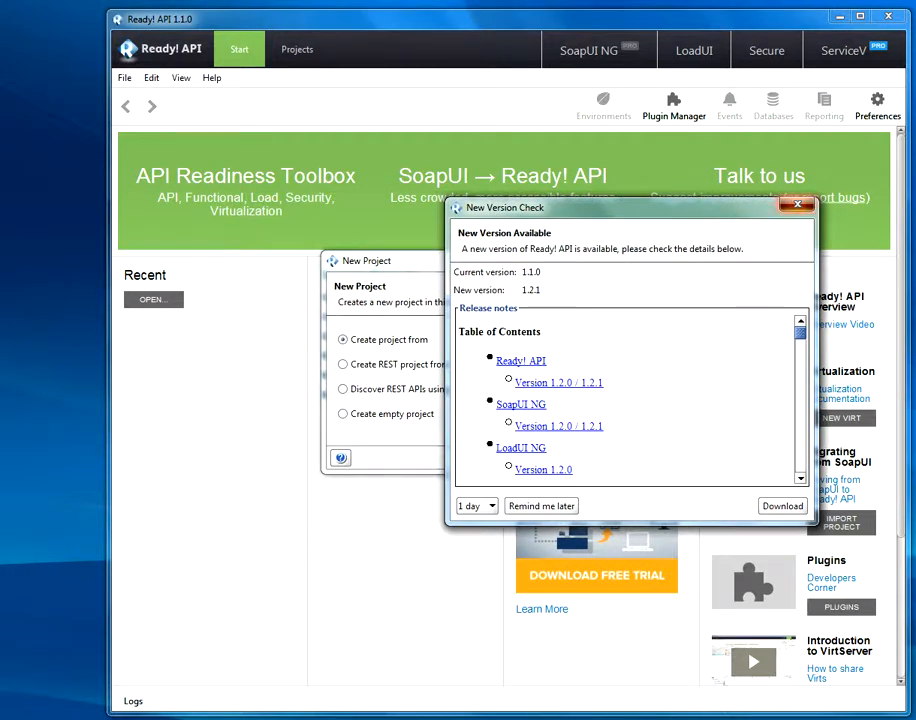
- Dismiss the New Version Check notice and proceed with a 'WSDL definition (SOAP)' project
{"action": "left_click", "coordinate": [798, 206]}
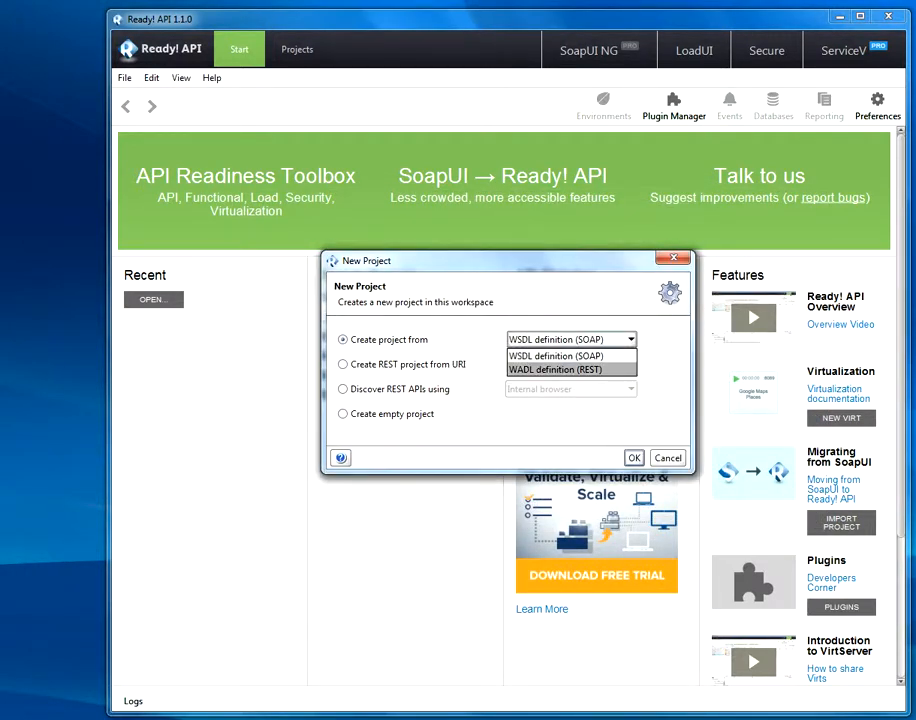
{"action": "mouse_move", "coordinate": [556, 356]}
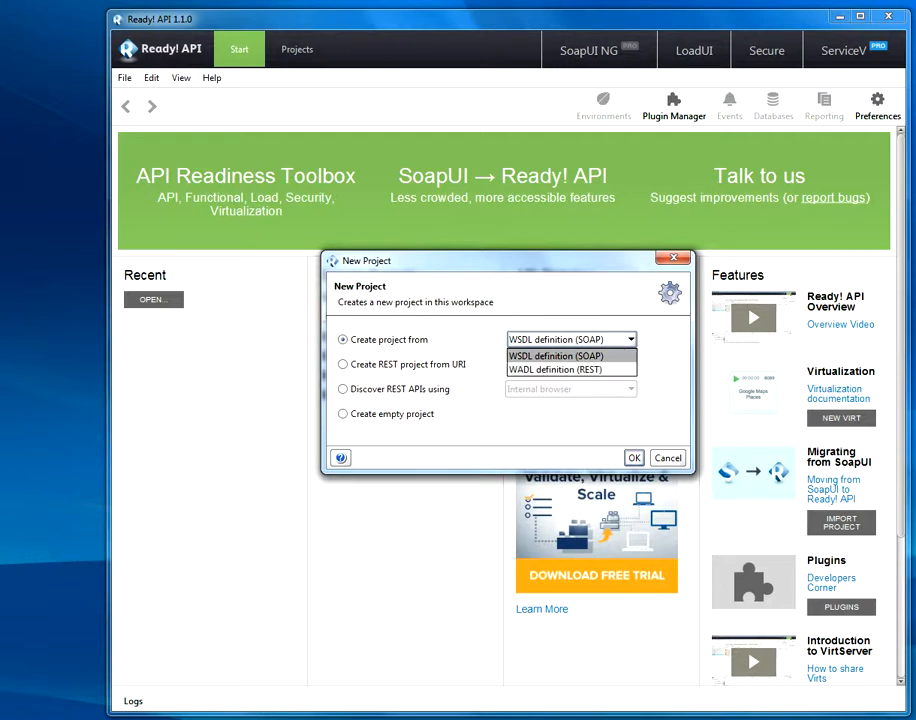
{"action": "left_click", "coordinate": [632, 456]}
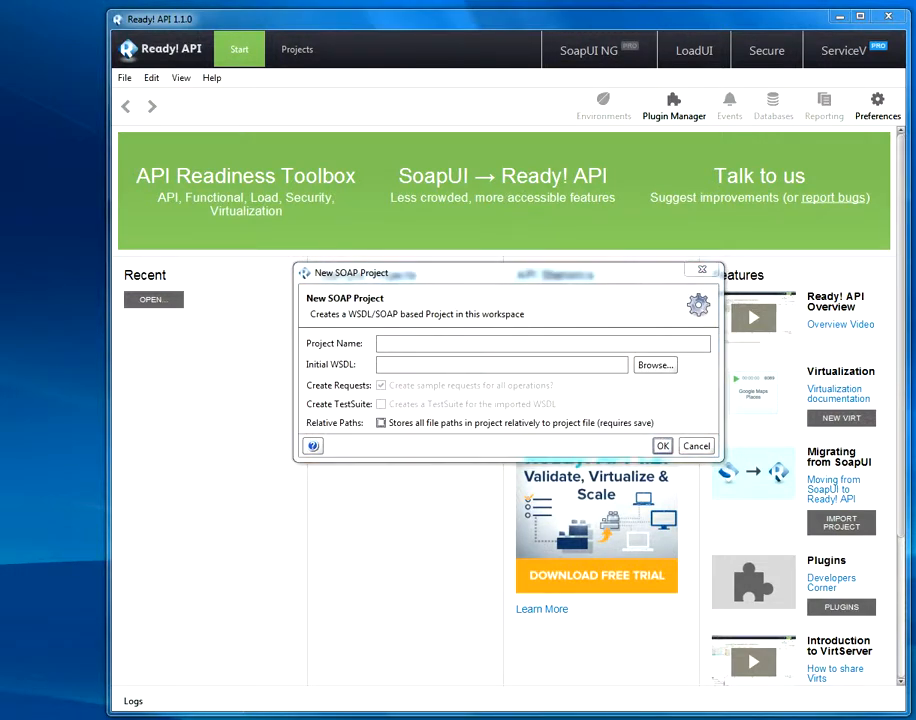
- Create the SOAP project from SoapUI\Ready-API-Tutorials\WSDL-WADL\WSDL-service.wsdl as the initial WSDL
{"action": "left_click", "coordinate": [654, 364]}
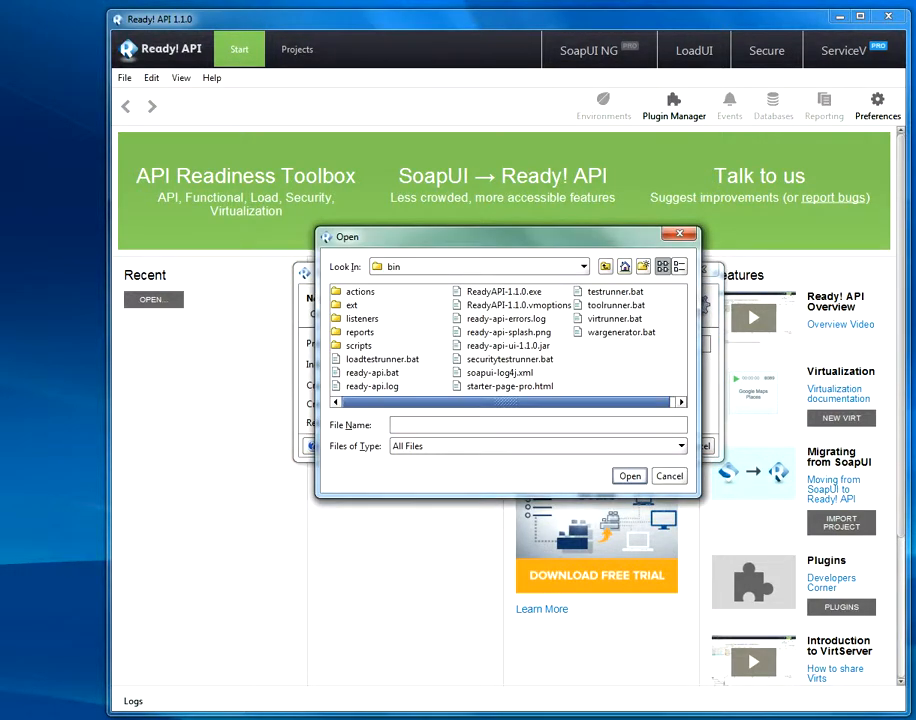
{"action": "left_click", "coordinate": [624, 266]}
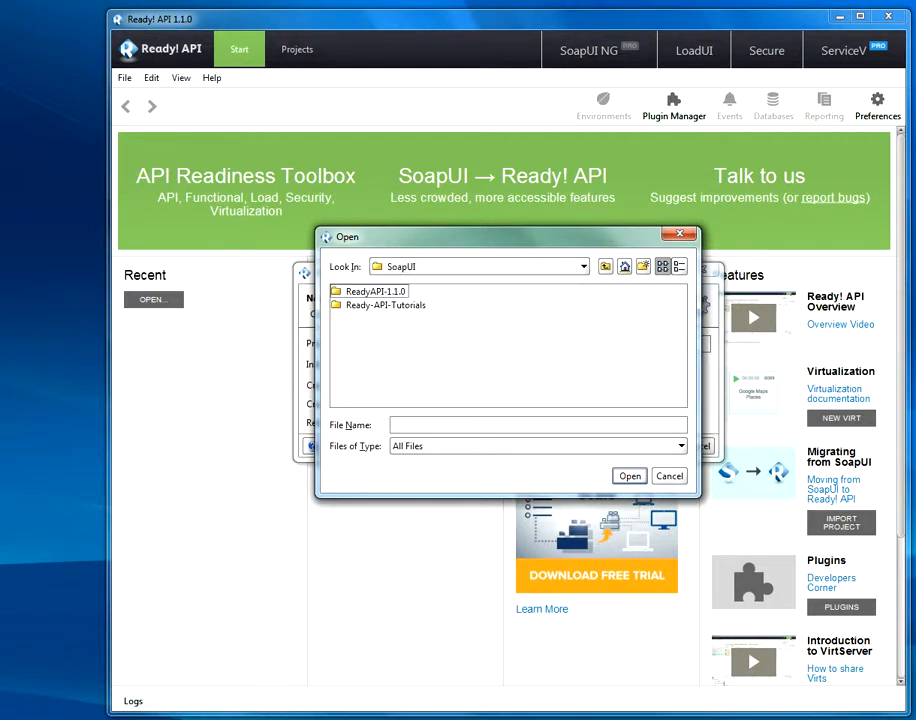
{"action": "left_click", "coordinate": [384, 304]}
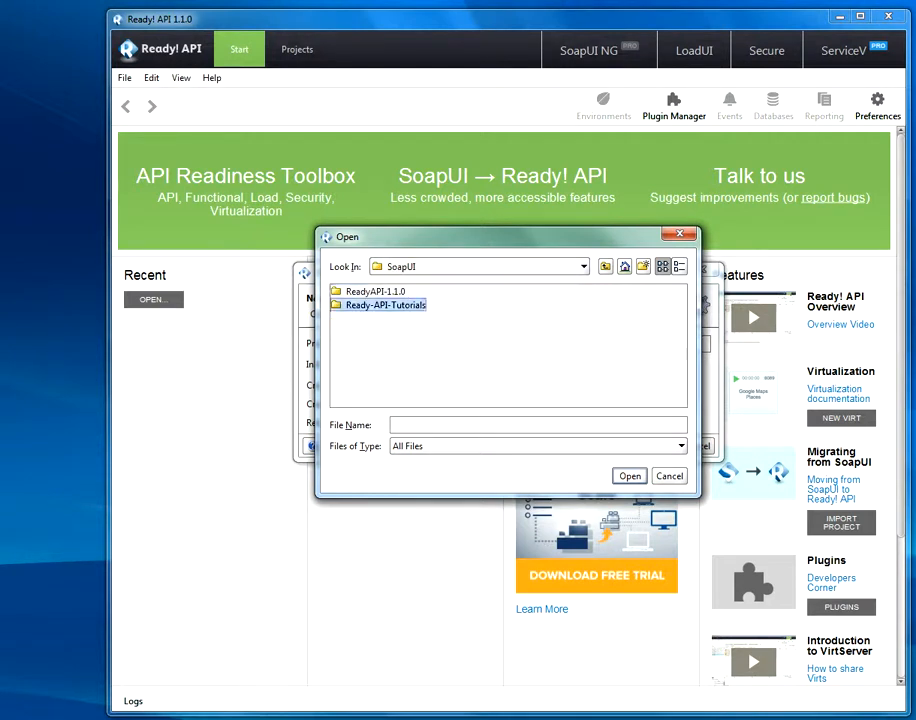
{"action": "double_click", "coordinate": [376, 292]}
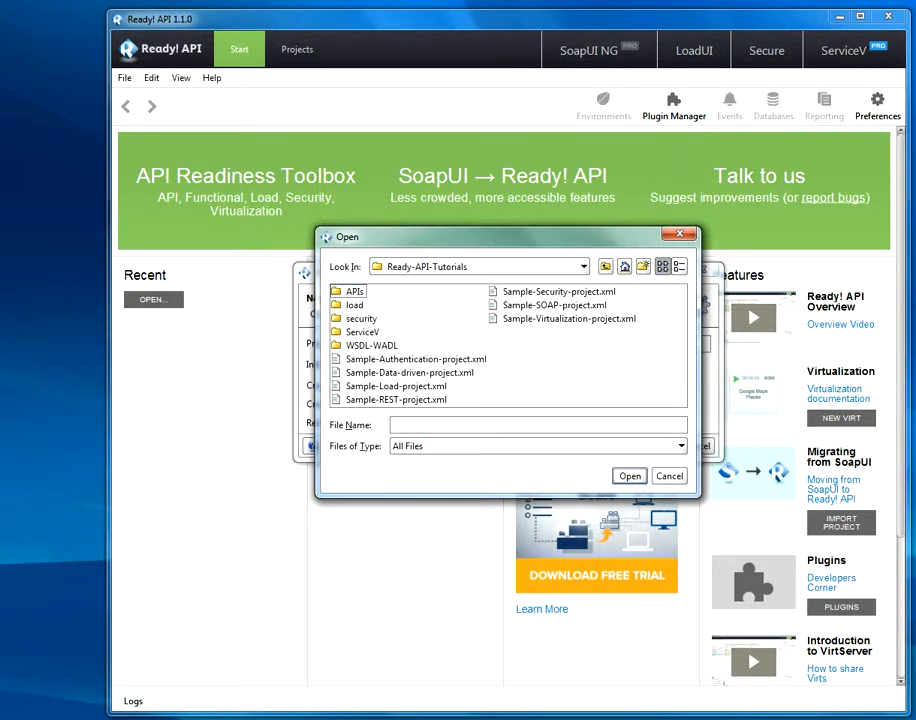
{"action": "double_click", "coordinate": [372, 344]}
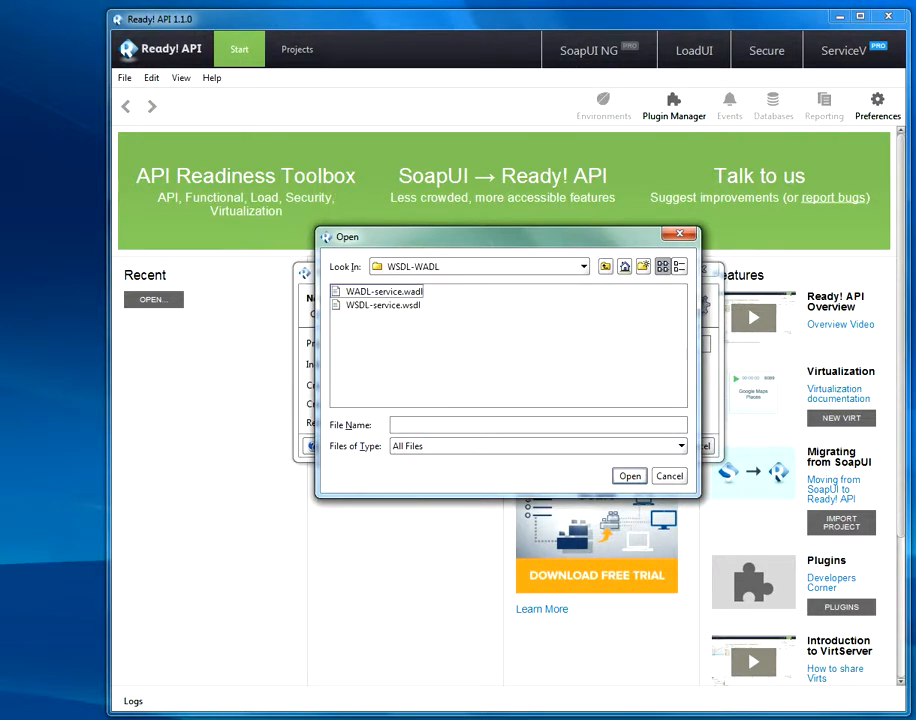
{"action": "double_click", "coordinate": [384, 304]}
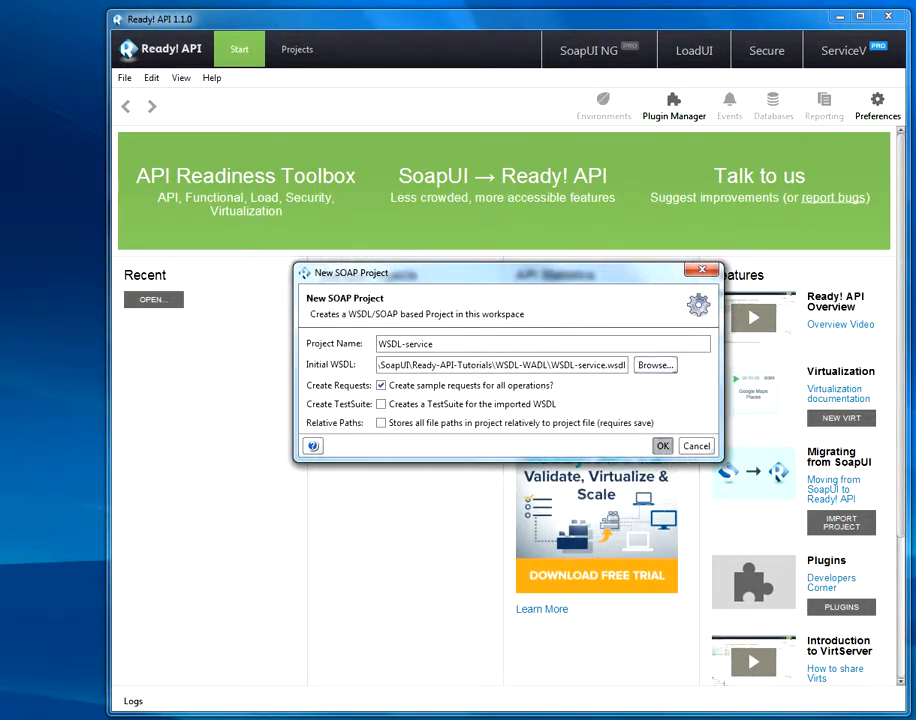
{"action": "left_click", "coordinate": [662, 444]}
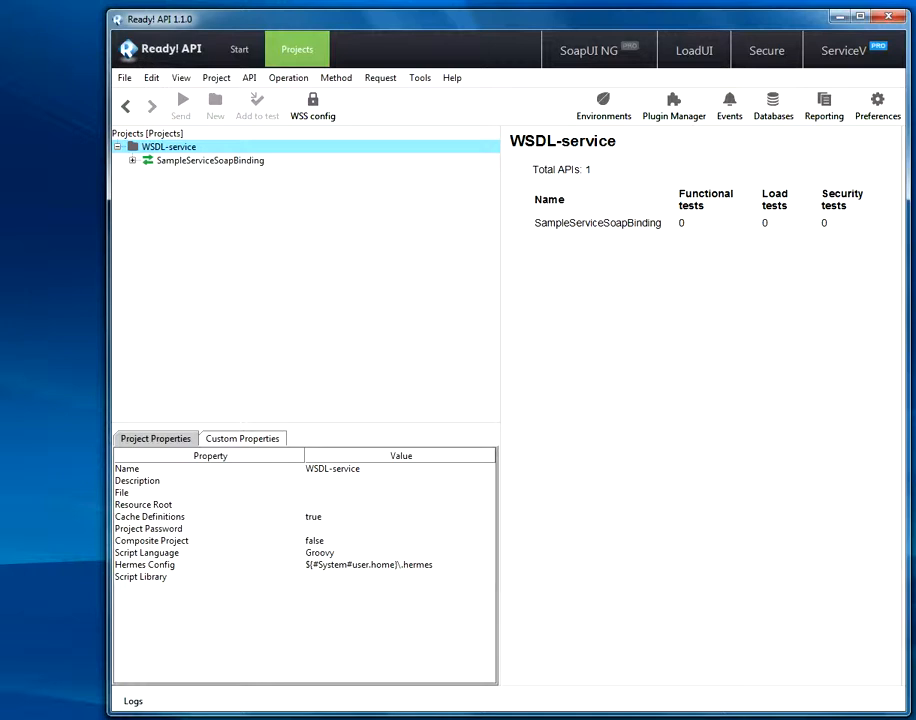
- Visit the LoadUI and Secure modules, then return to SoapUI NG with WSDL-service listed
{"action": "left_click", "coordinate": [694, 50]}
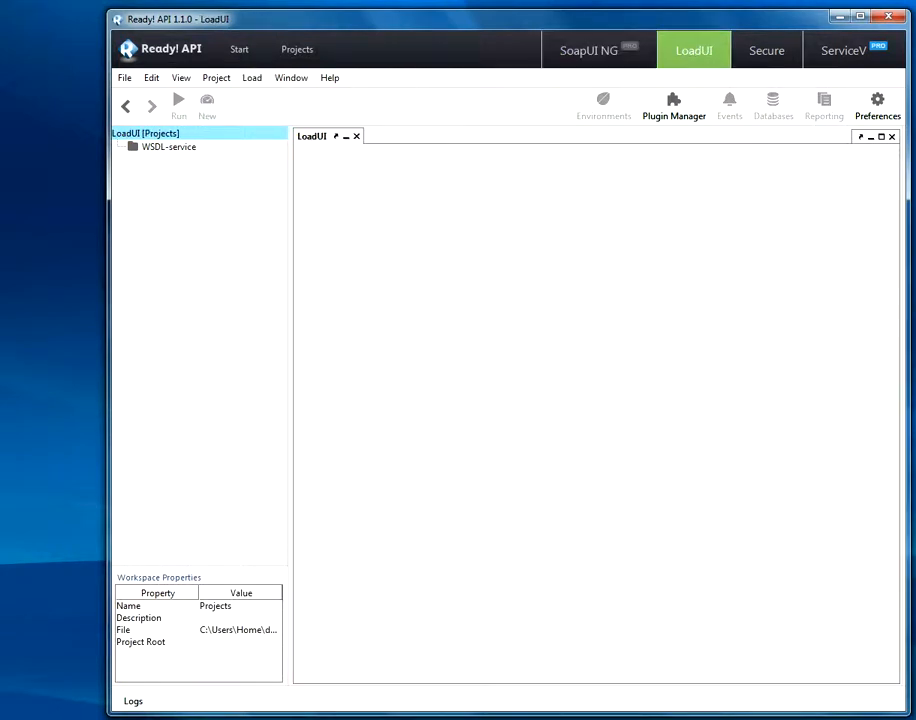
{"action": "left_click", "coordinate": [766, 50]}
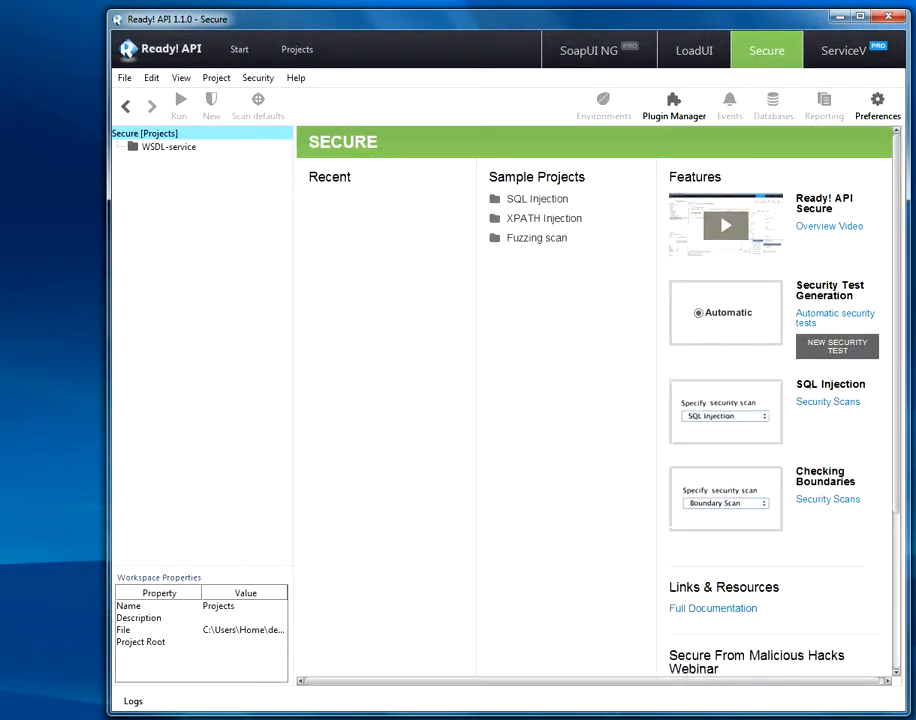
{"action": "left_click", "coordinate": [588, 50]}
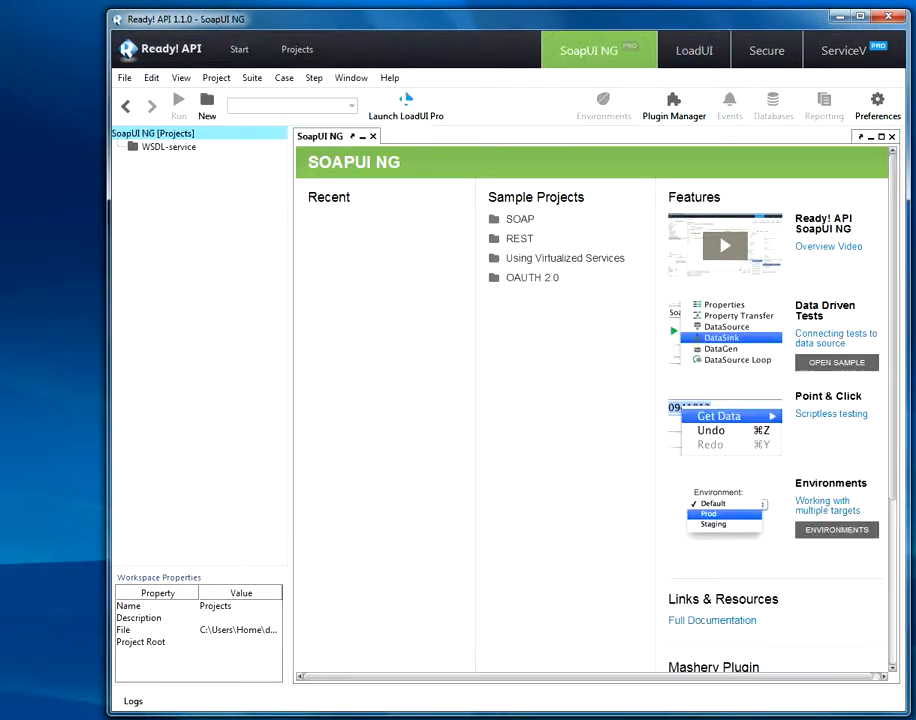